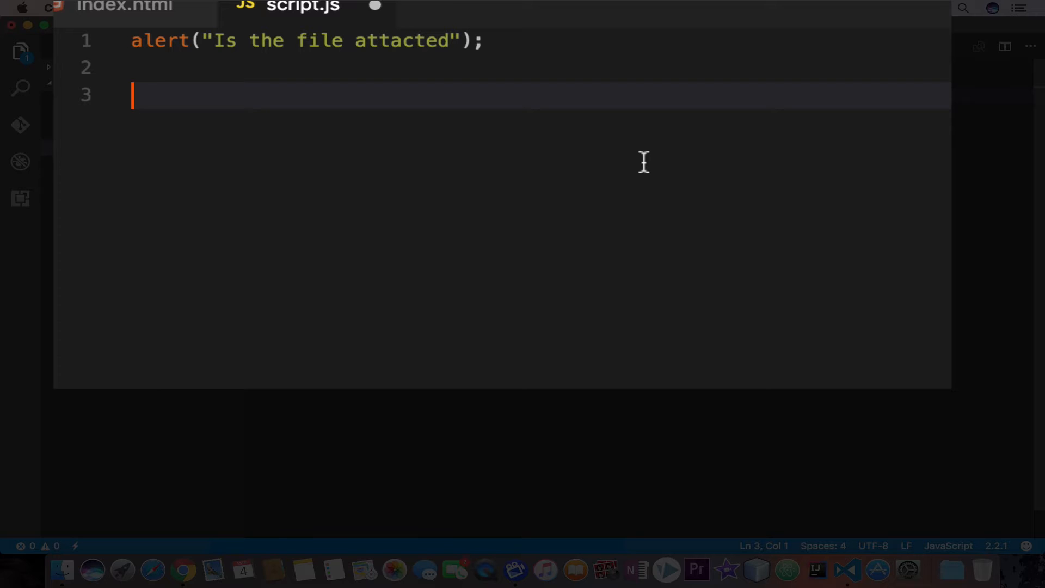
# Declare var myName = "awais"; on the line below the alert in script.js.
pyautogui.write('va')
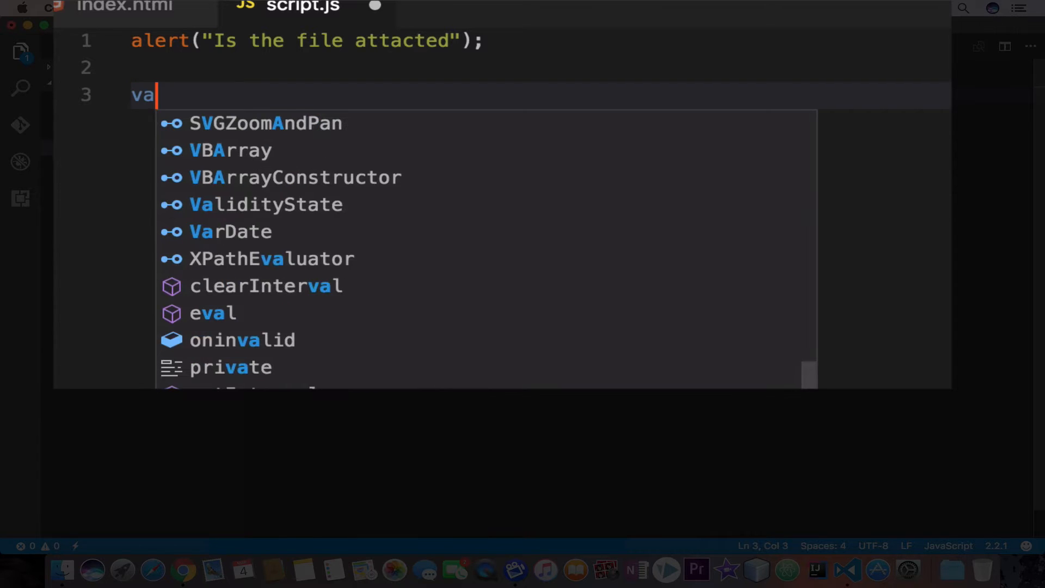
pyautogui.write('r')
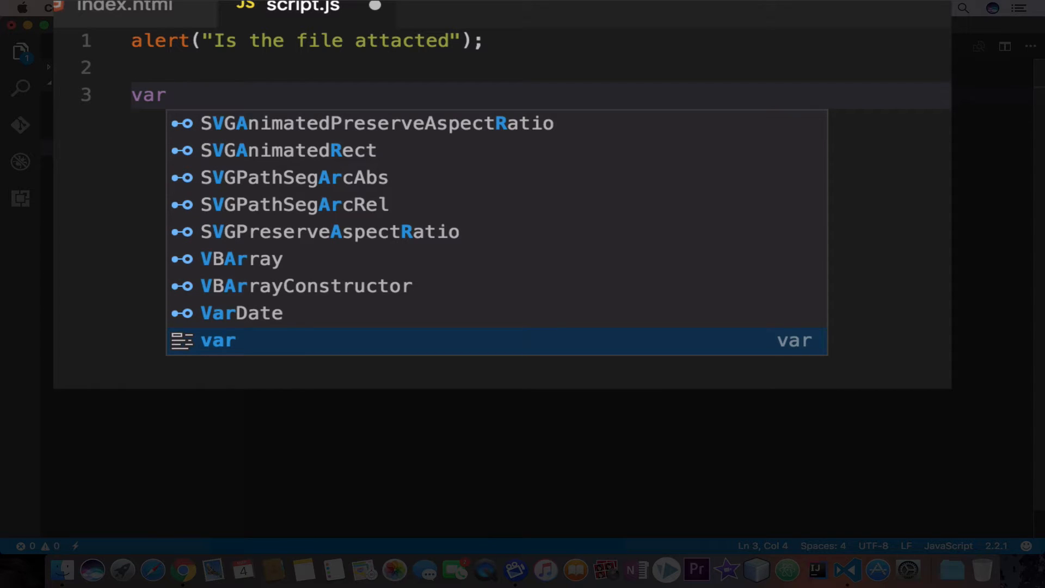
pyautogui.write('a')
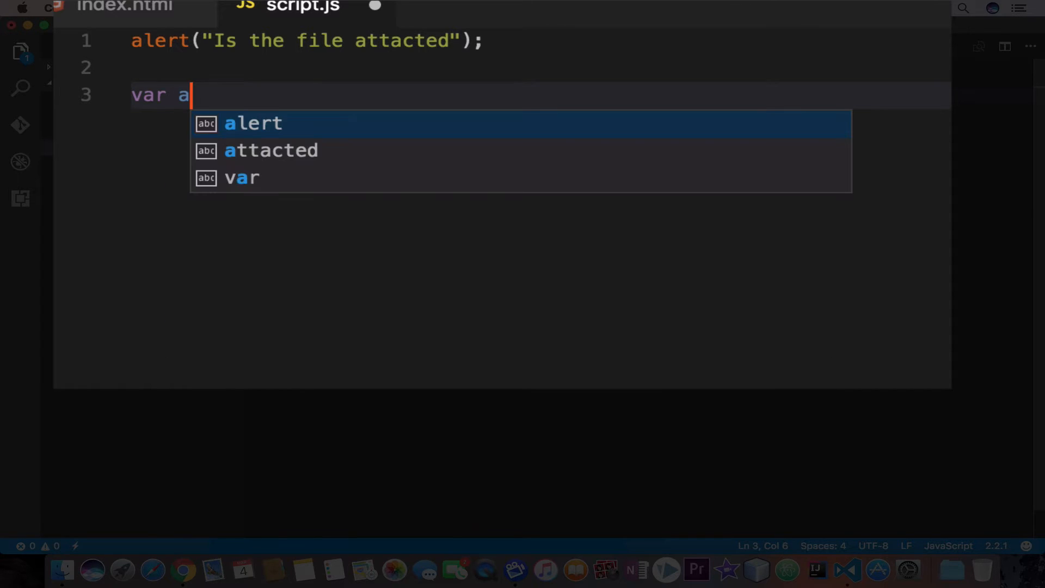
pyautogui.write(';')
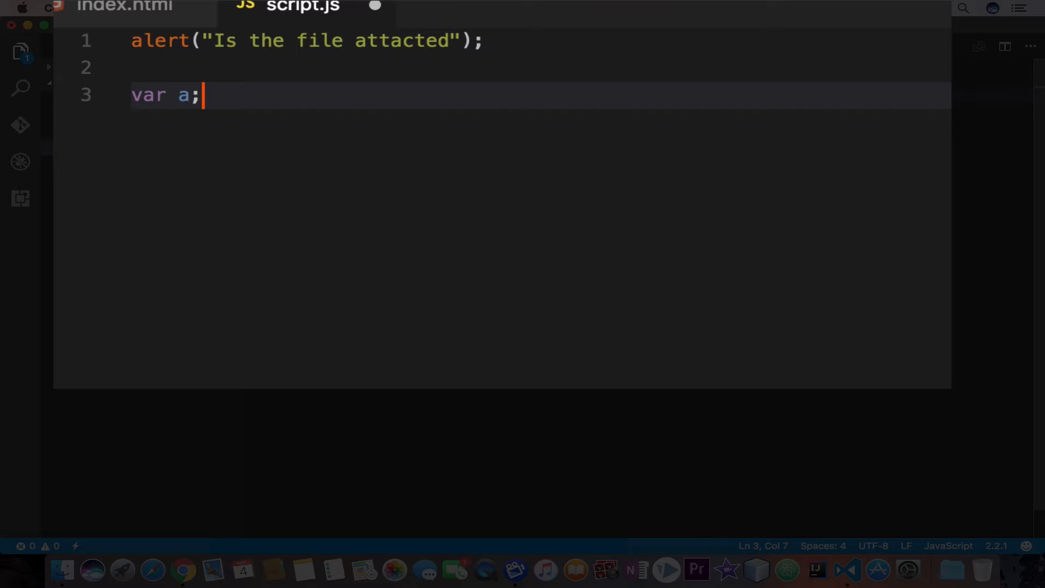
pyautogui.moveTo(236, 70)
pyautogui.write('m')
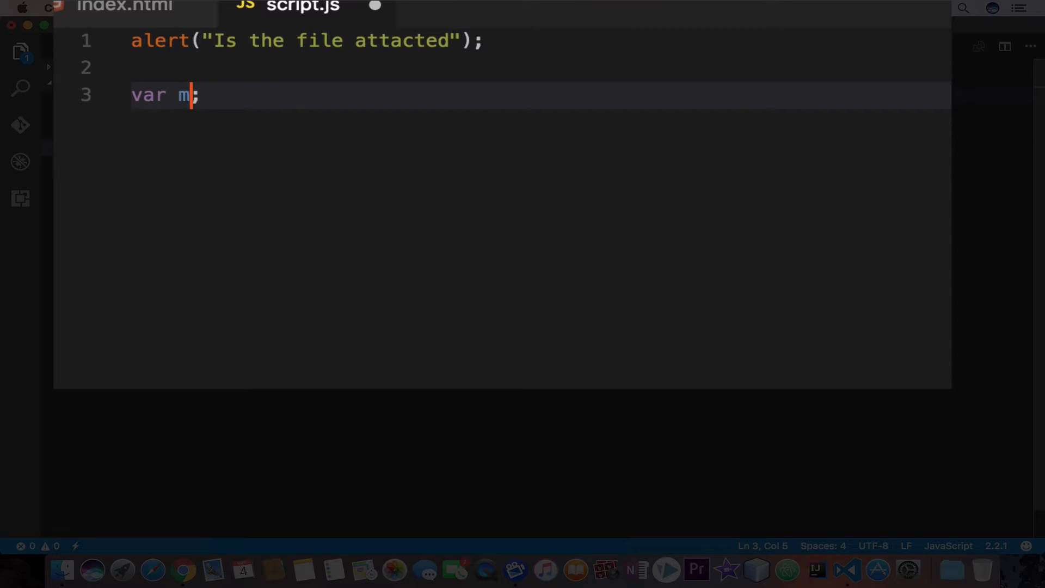
pyautogui.write('yName')
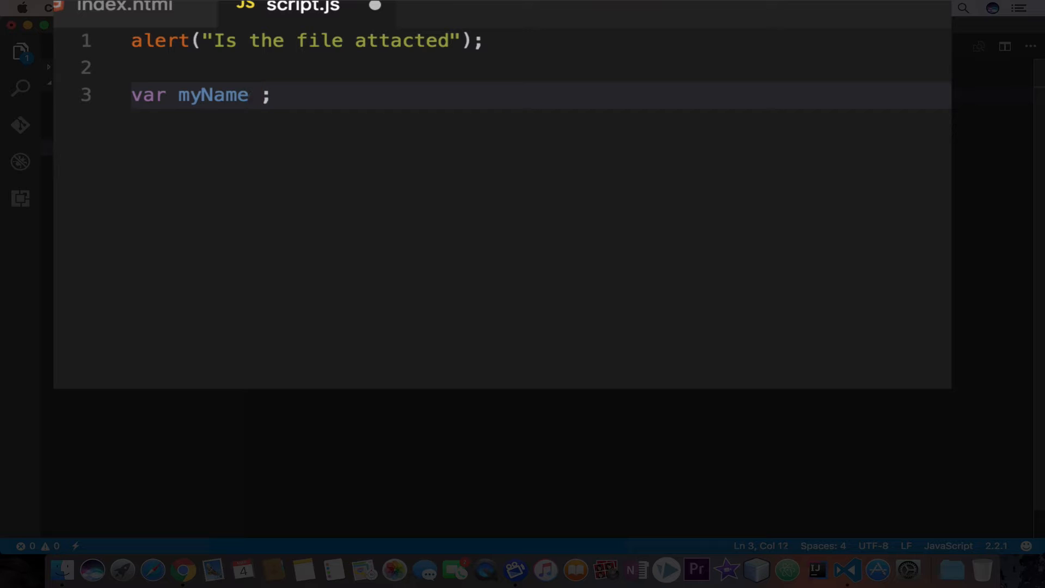
pyautogui.write('=')
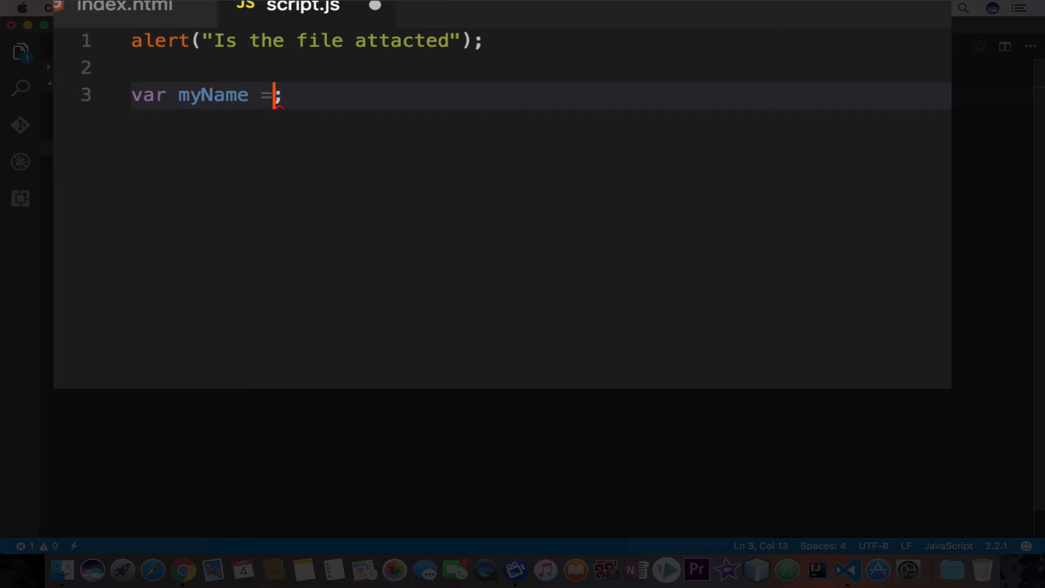
pyautogui.write('"')
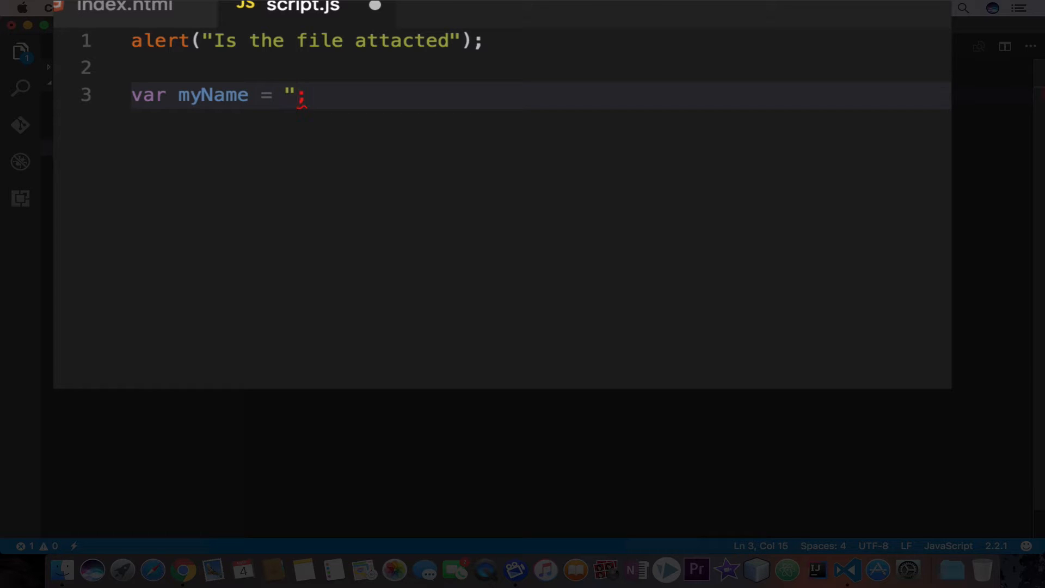
pyautogui.write('awais')
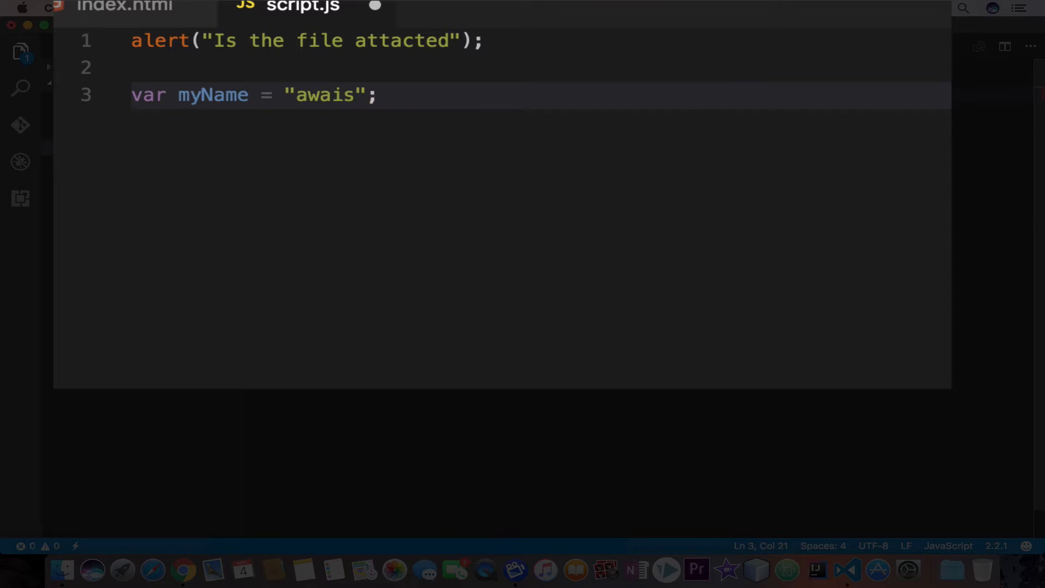
pyautogui.moveTo(186, 104)
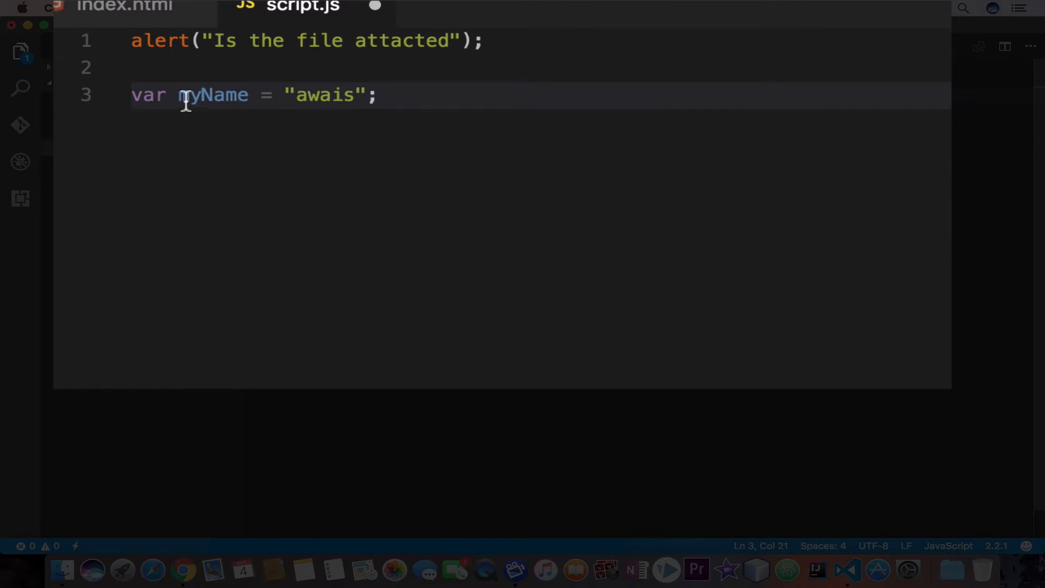
# Review the myName name and its "awais" value, then place the cursor after the line.
pyautogui.doubleClick(214, 96)
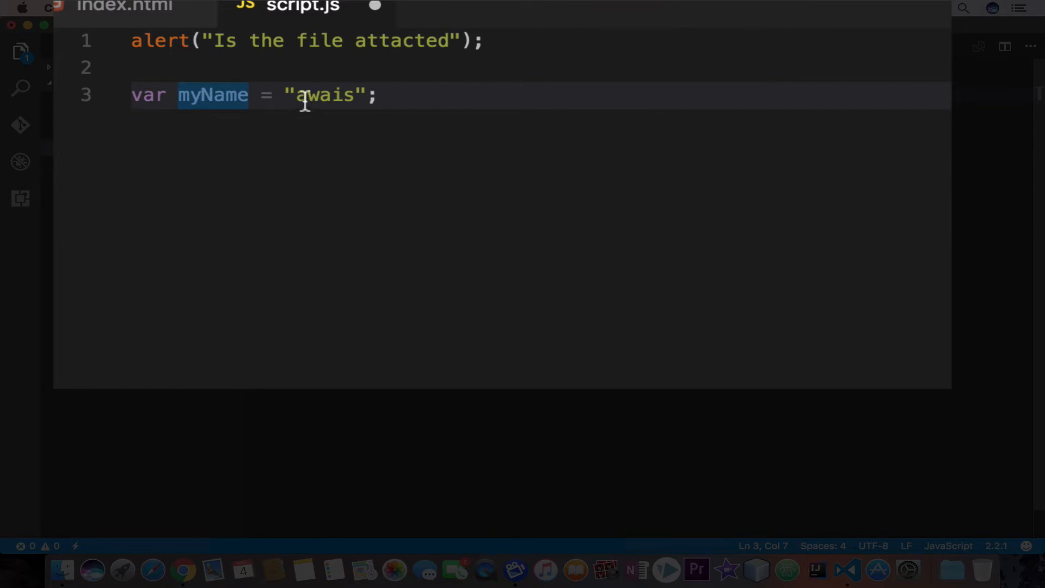
pyautogui.doubleClick(326, 95)
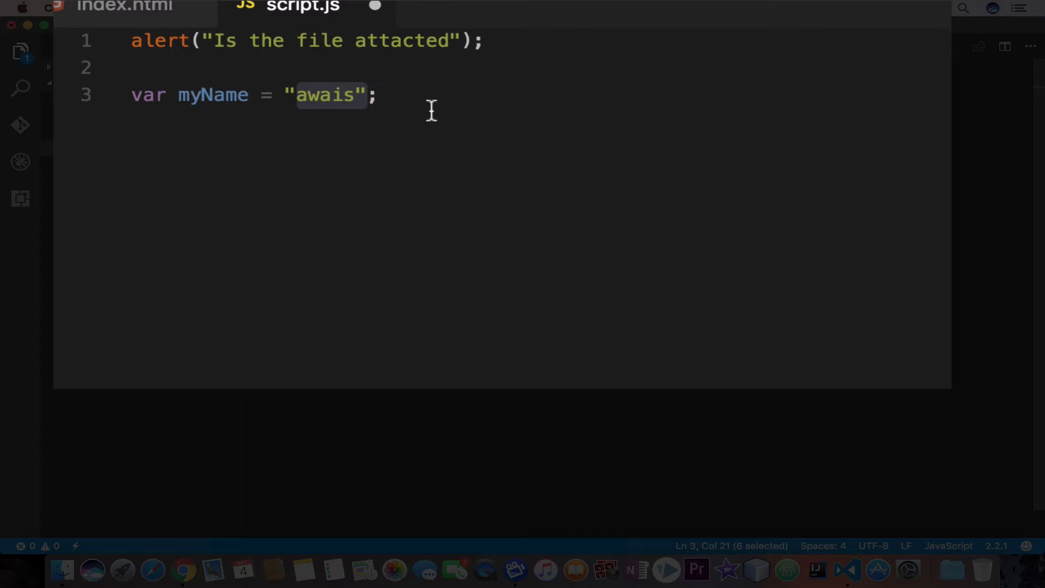
pyautogui.click(411, 97)
pyautogui.write('v')
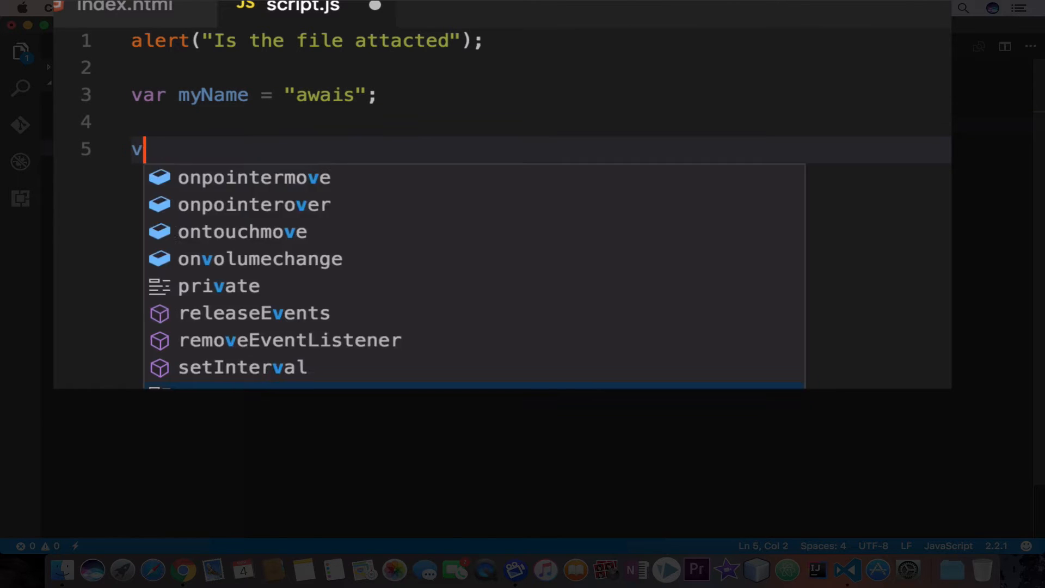
# Add var a = 1; and var 1a = 2; on new lines.
pyautogui.write('ar')
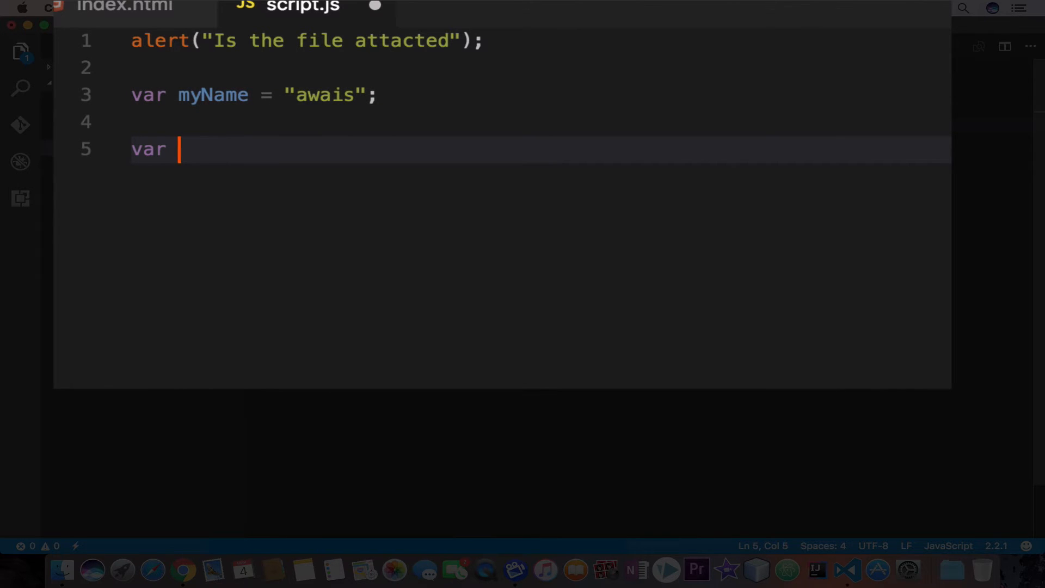
pyautogui.write('a')
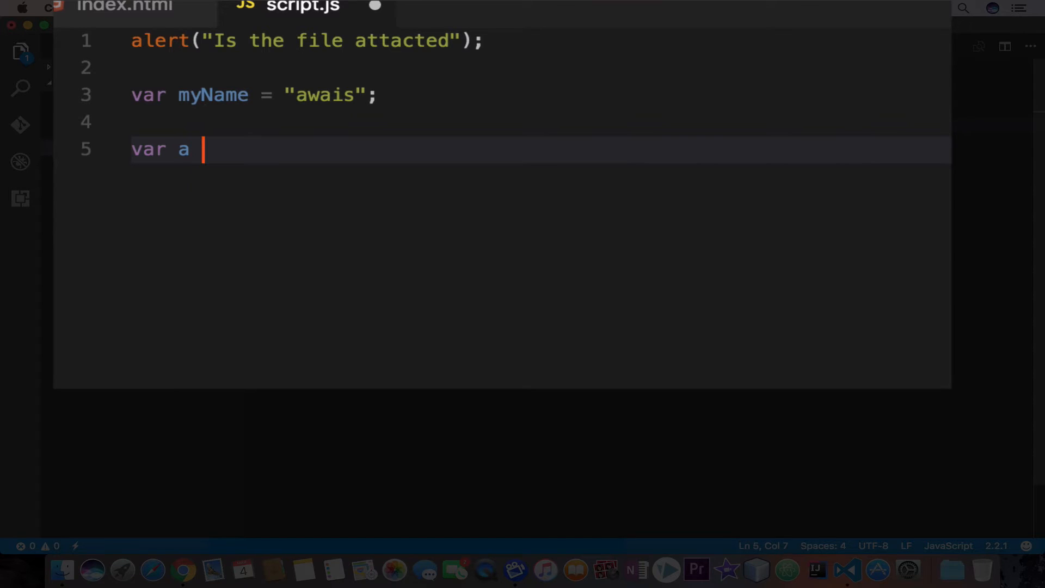
pyautogui.write('= 1;')
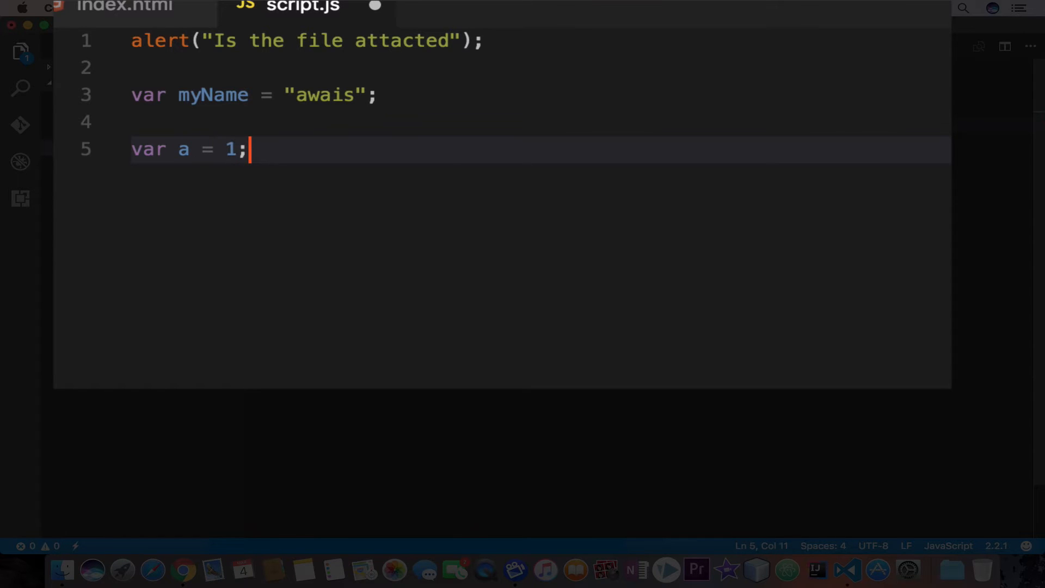
pyautogui.press('Enter')
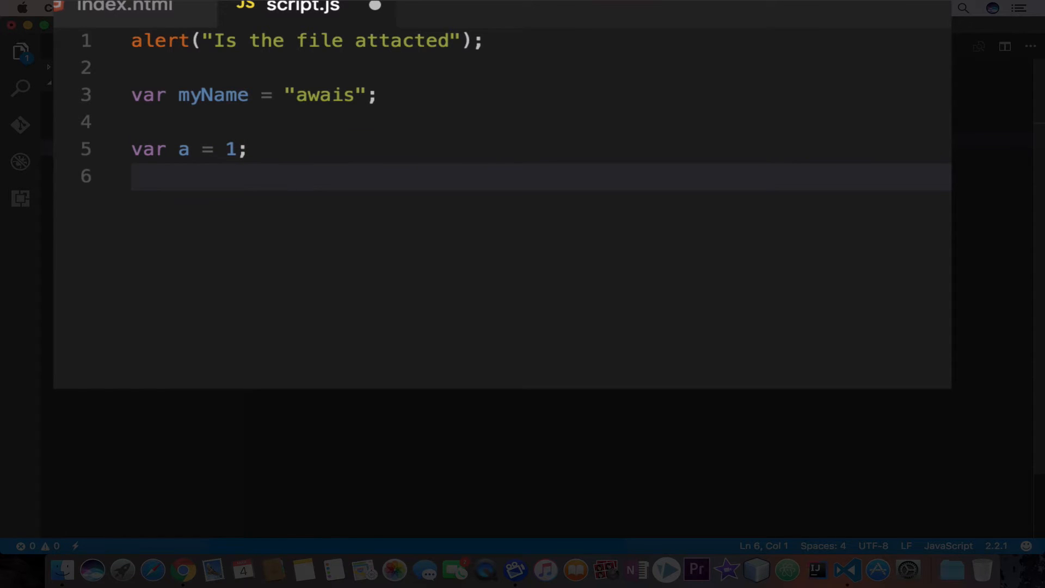
pyautogui.write('var 1')
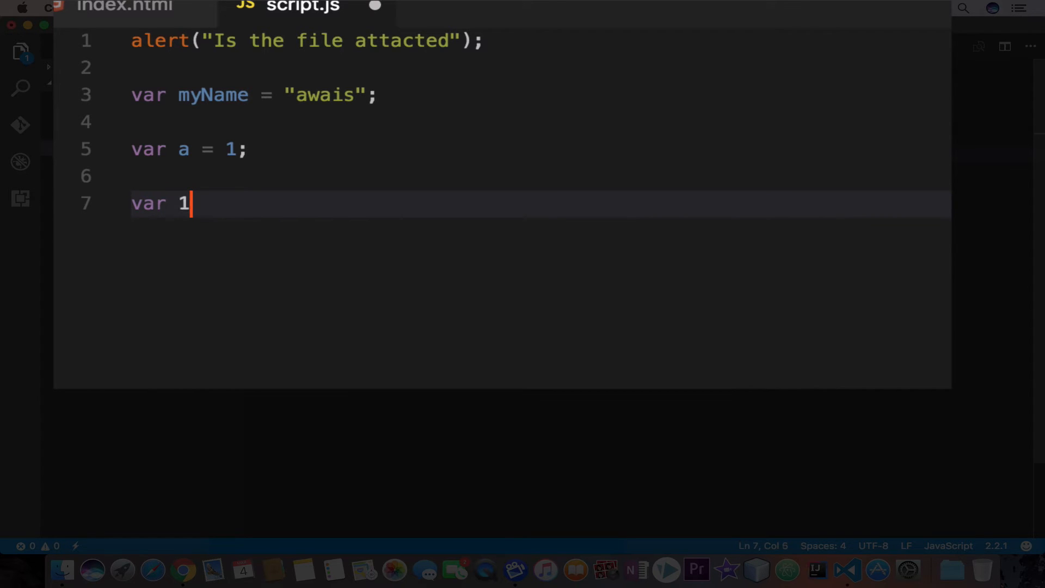
pyautogui.write('a =')
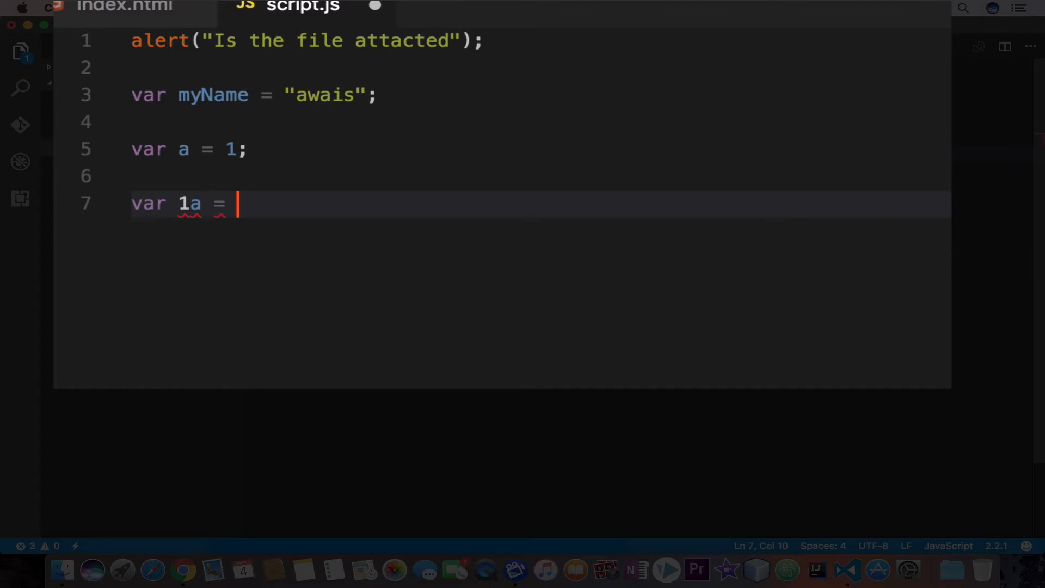
pyautogui.write('2;')
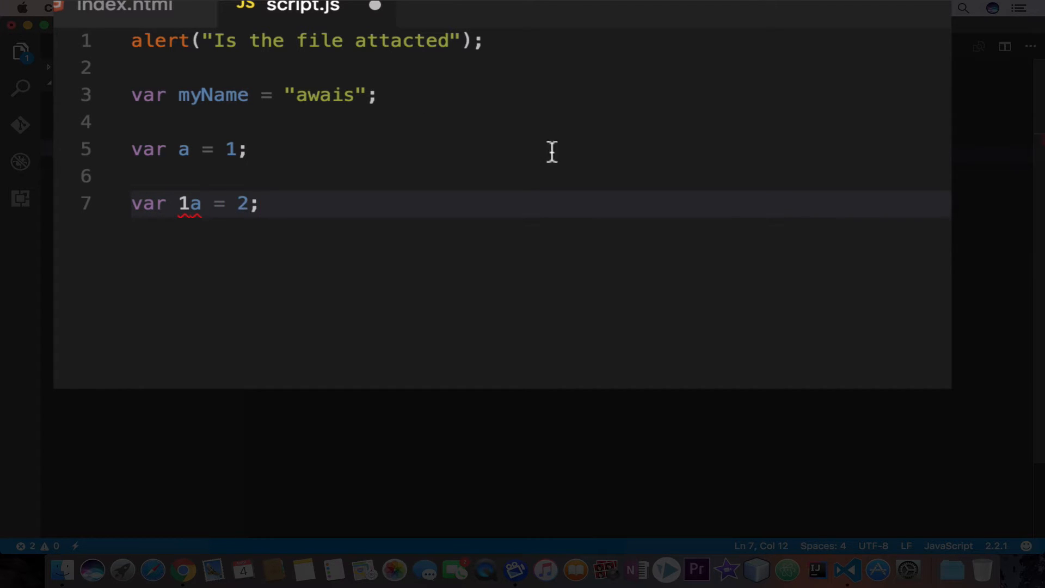
# Rename the invalid 1a variable to a1 so the error underline clears.
pyautogui.doubleClick(187, 204)
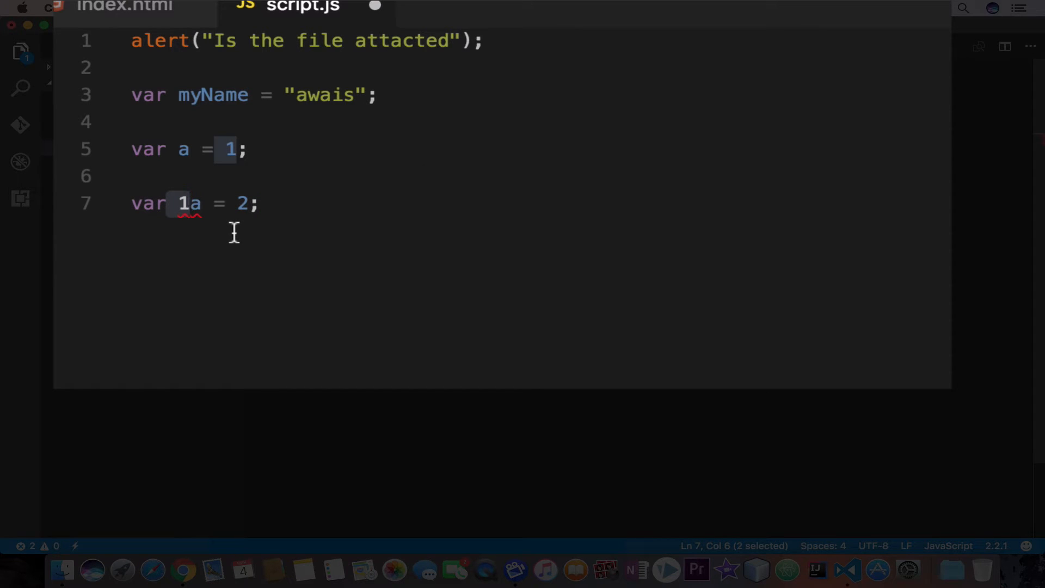
pyautogui.moveTo(180, 224)
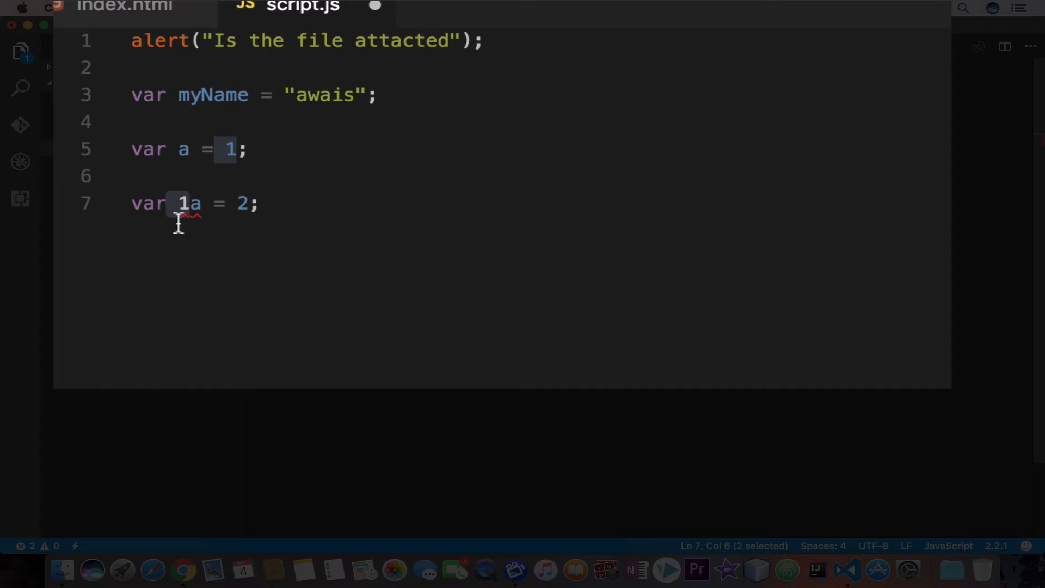
pyautogui.click(261, 205)
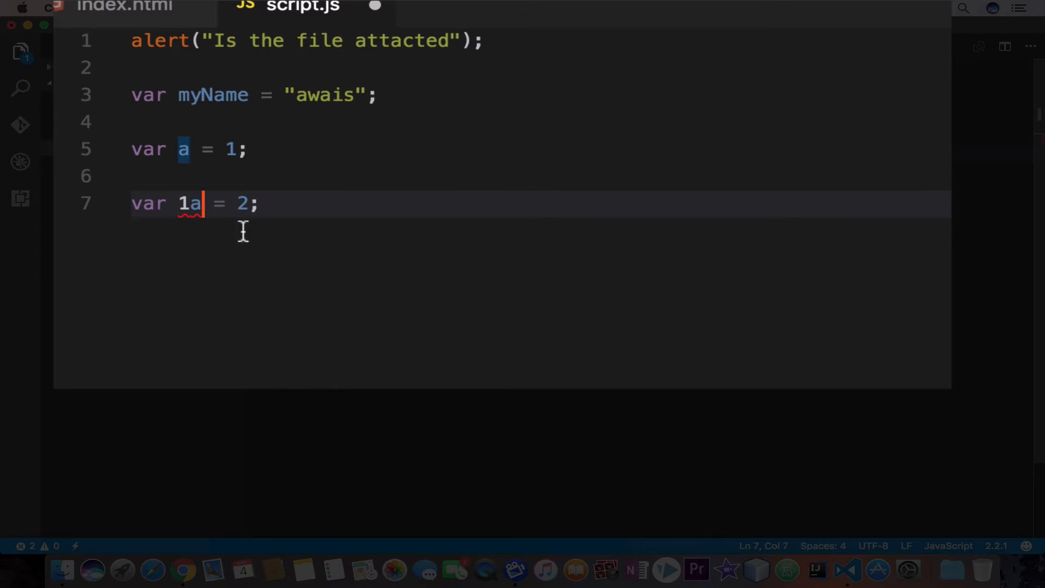
pyautogui.press('Backspace')
pyautogui.write('a')
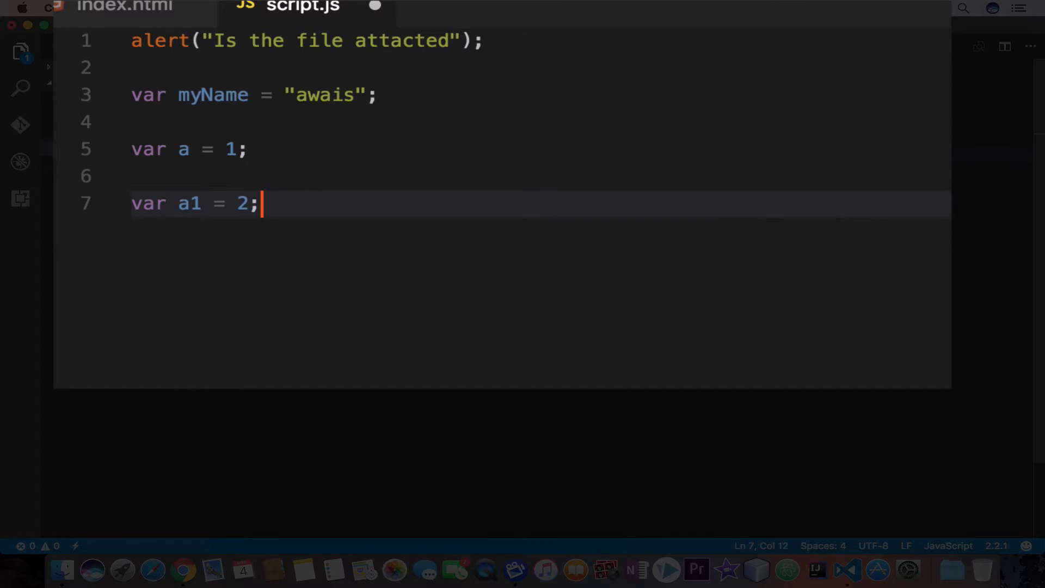
pyautogui.moveTo(208, 204)
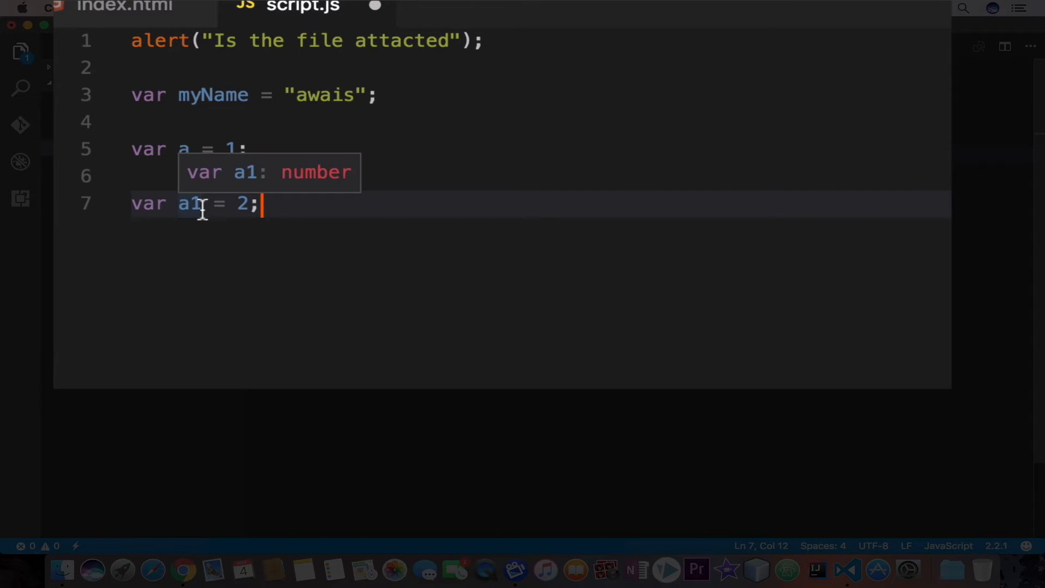
pyautogui.moveTo(334, 203)
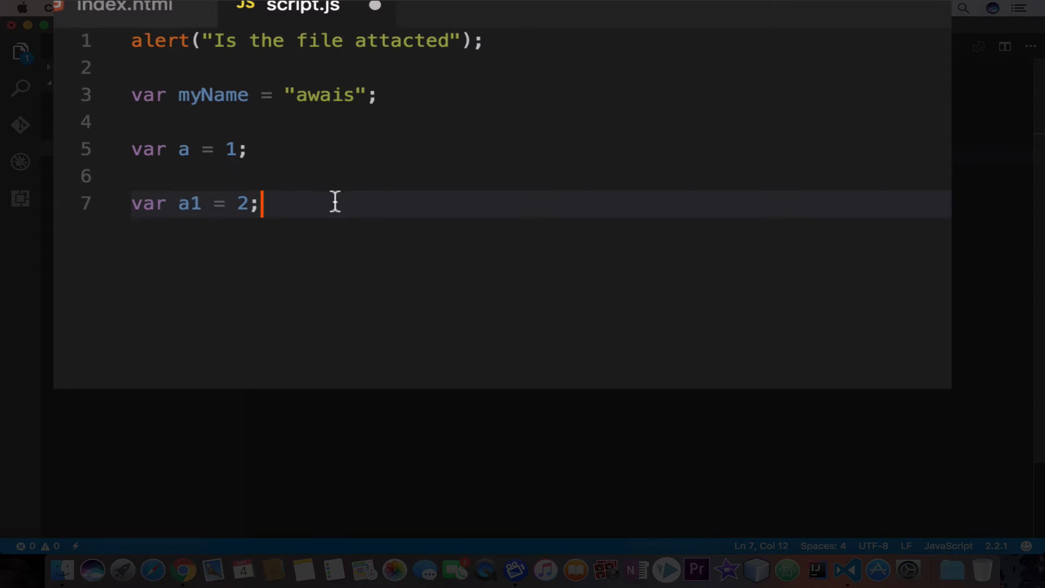
pyautogui.moveTo(251, 146)
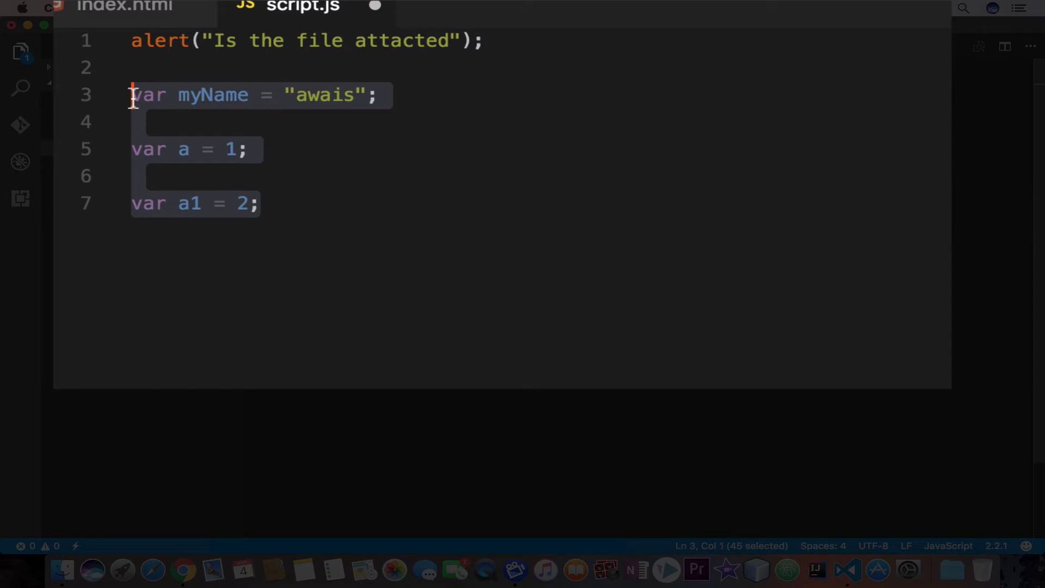
# Replace the earlier variables with separate declarations var a;, var b; and var c;.
pyautogui.press('Delete')
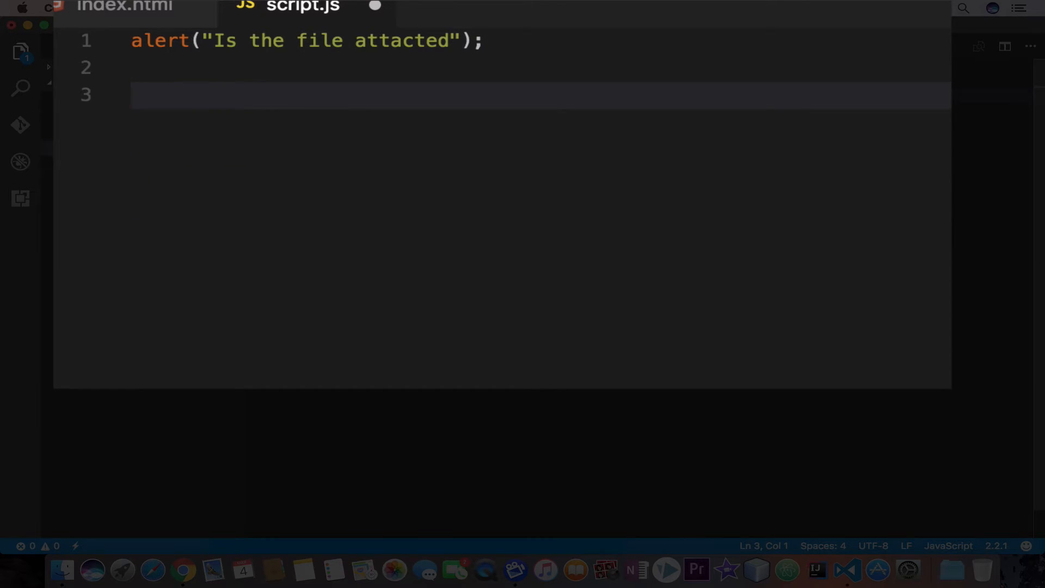
pyautogui.write('var a')
pyautogui.write('var b')
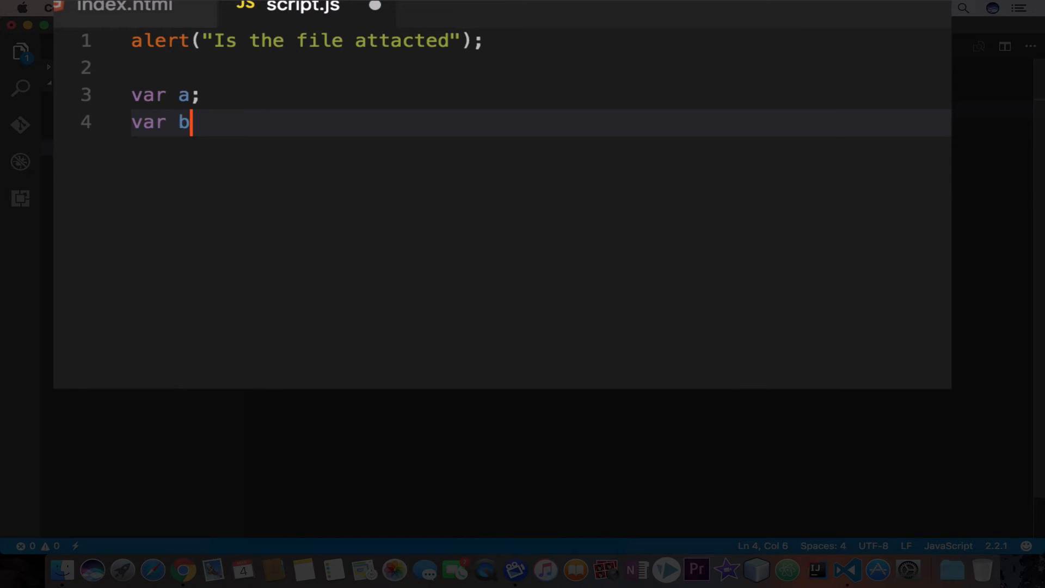
pyautogui.write(';')
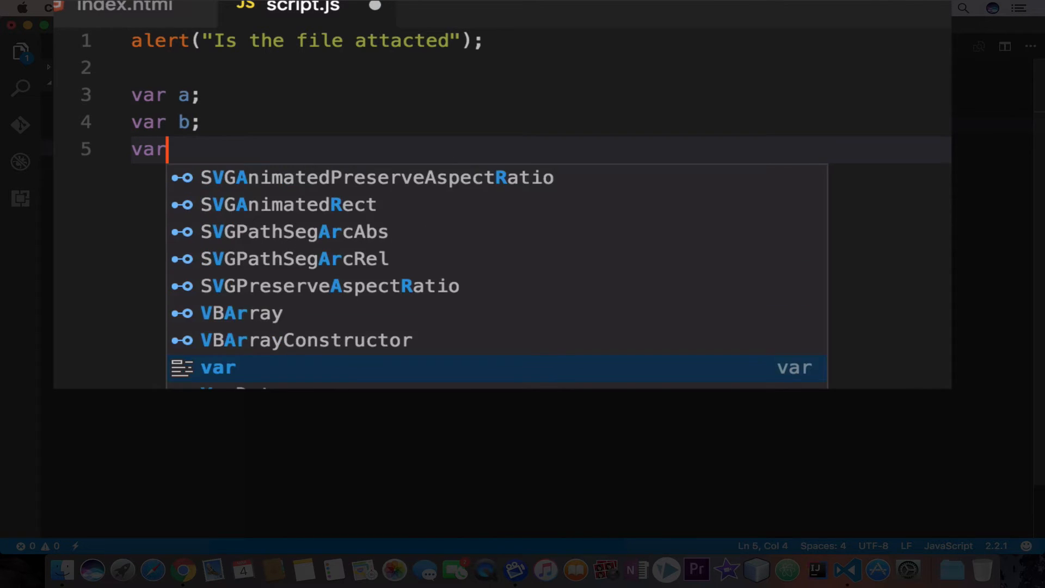
pyautogui.write('c;')
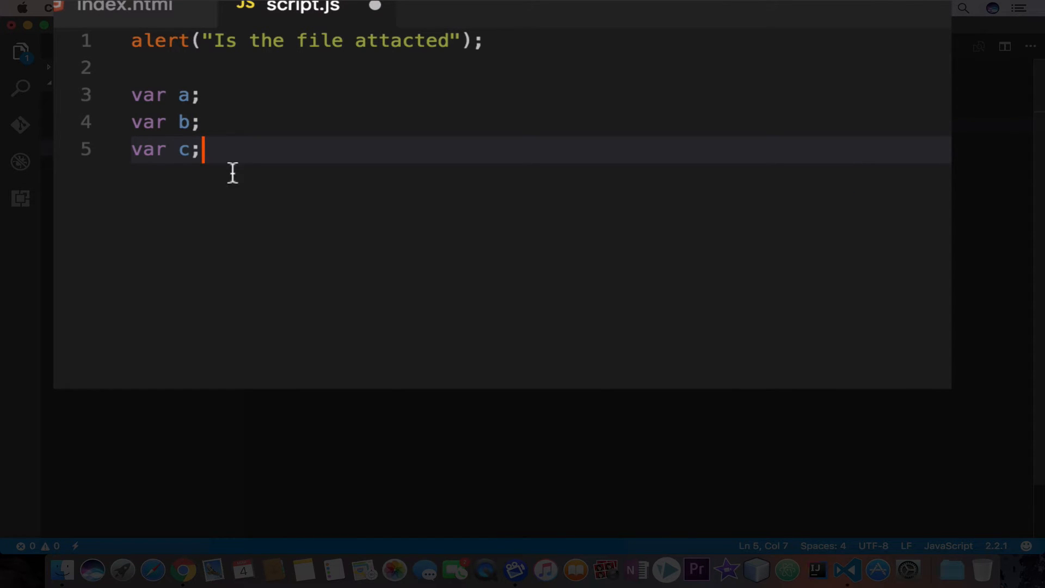
pyautogui.moveTo(243, 172)
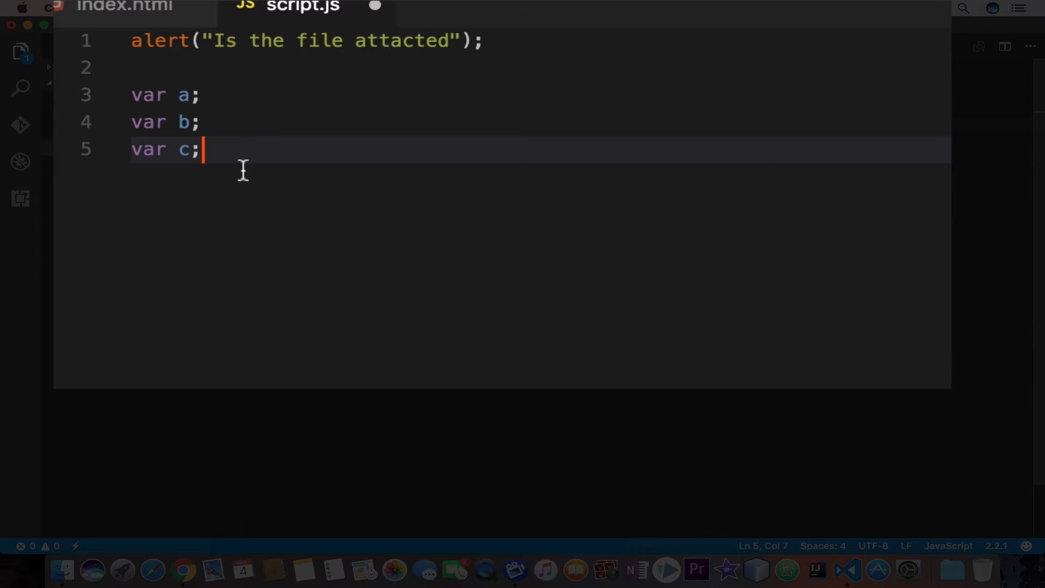
pyautogui.moveTo(238, 190)
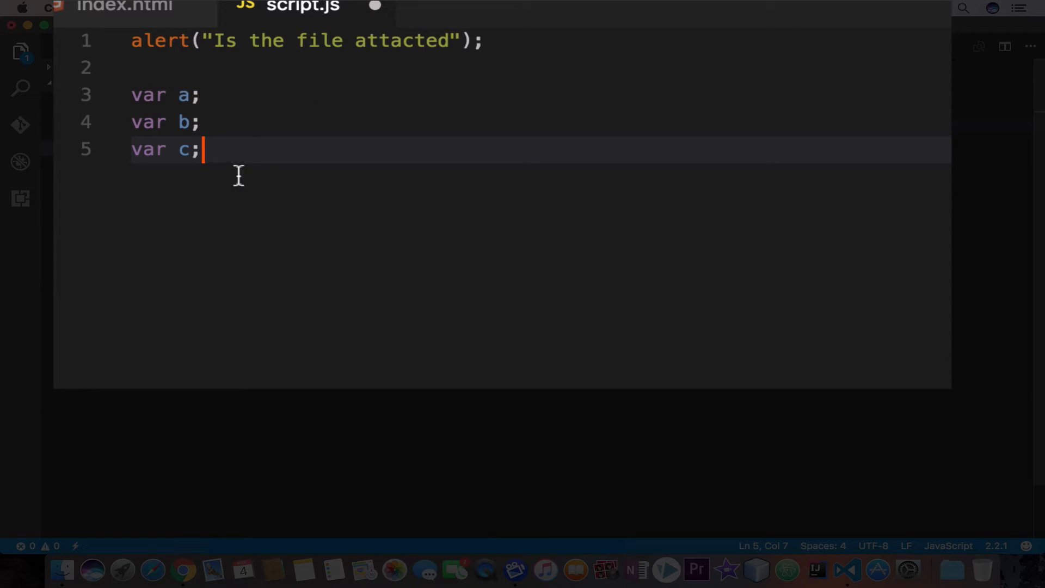
pyautogui.press('Enter')
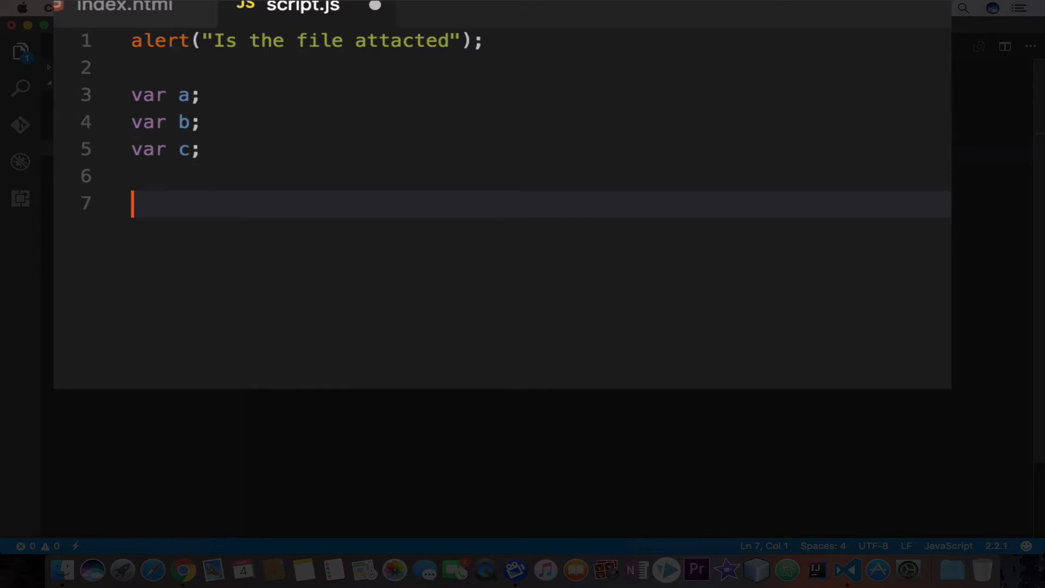
pyautogui.moveTo(144, 96)
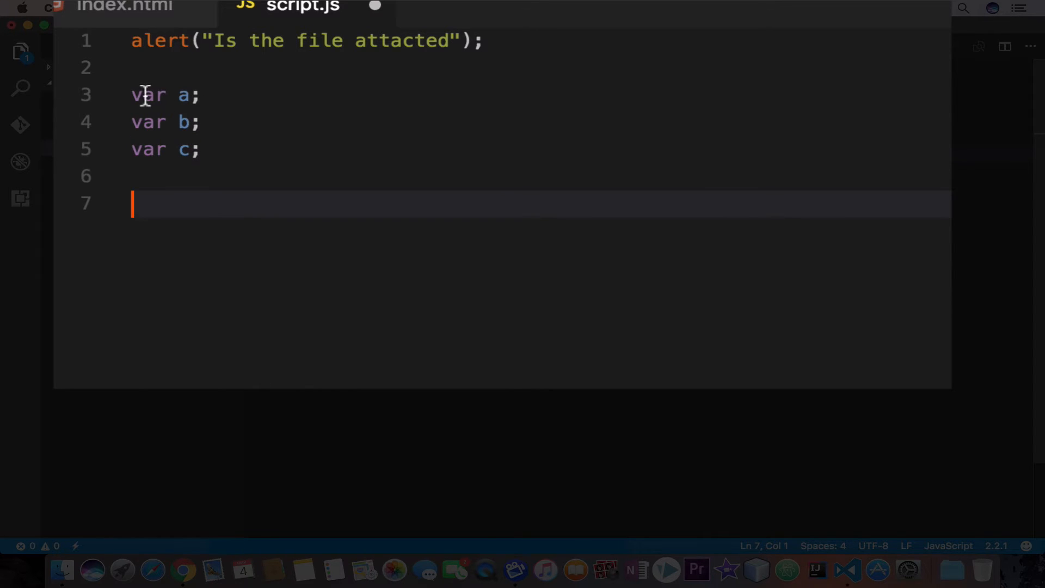
pyautogui.moveTo(109, 125)
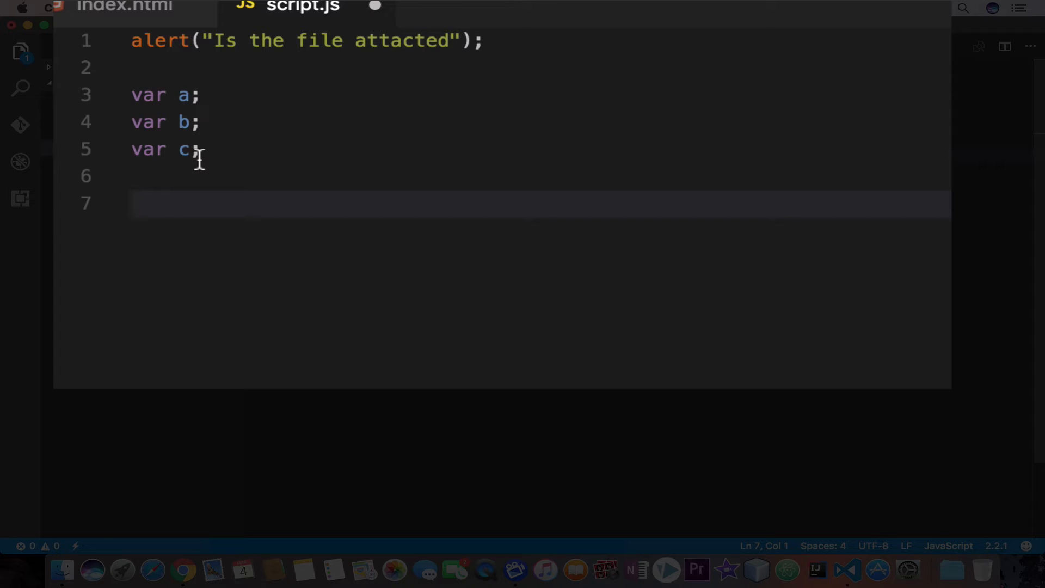
# Add a combined one-line declaration var a , b , c ; below them.
pyautogui.write('var')
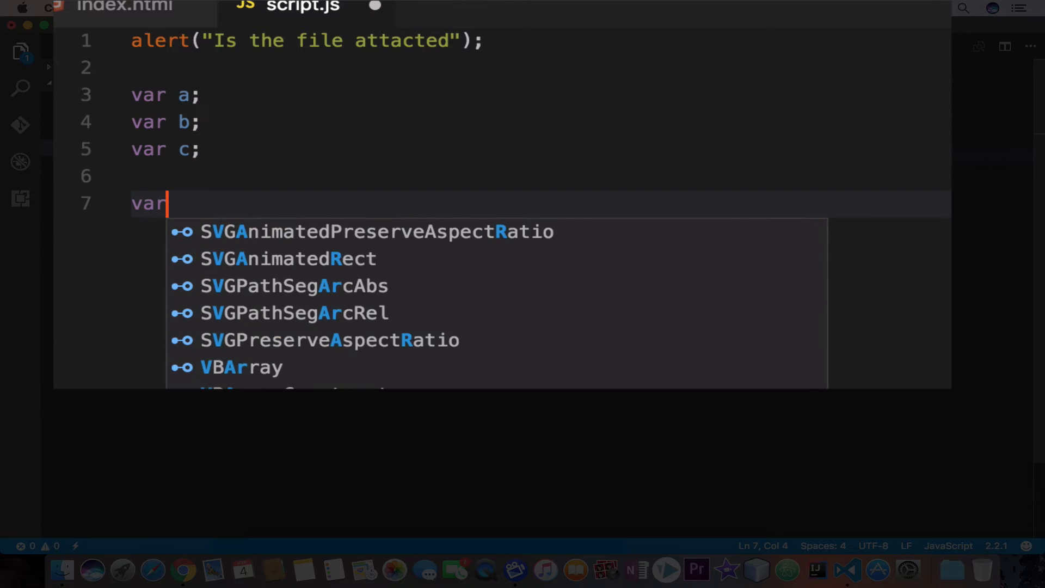
pyautogui.write('a')
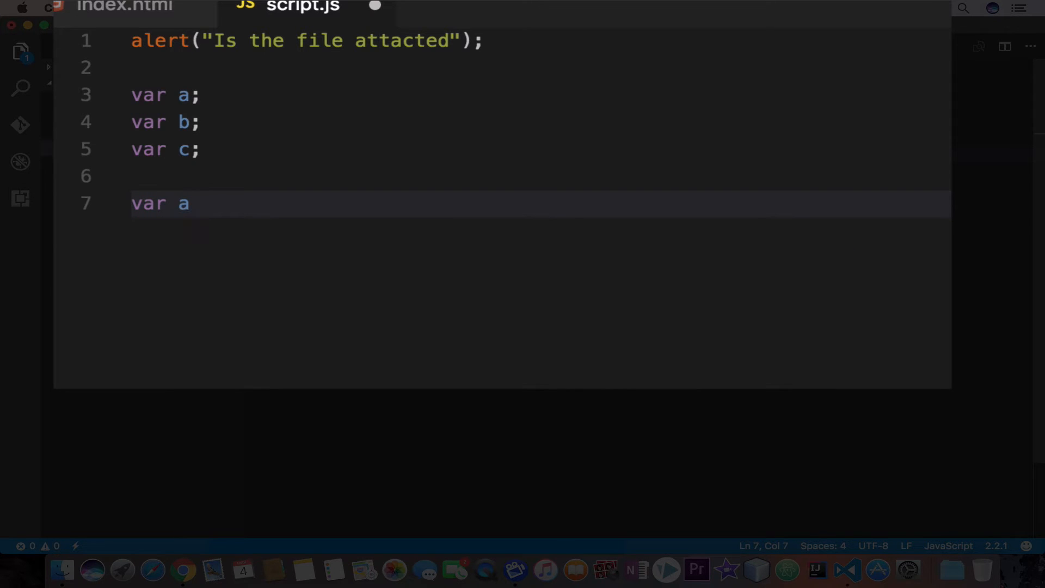
pyautogui.write(',')
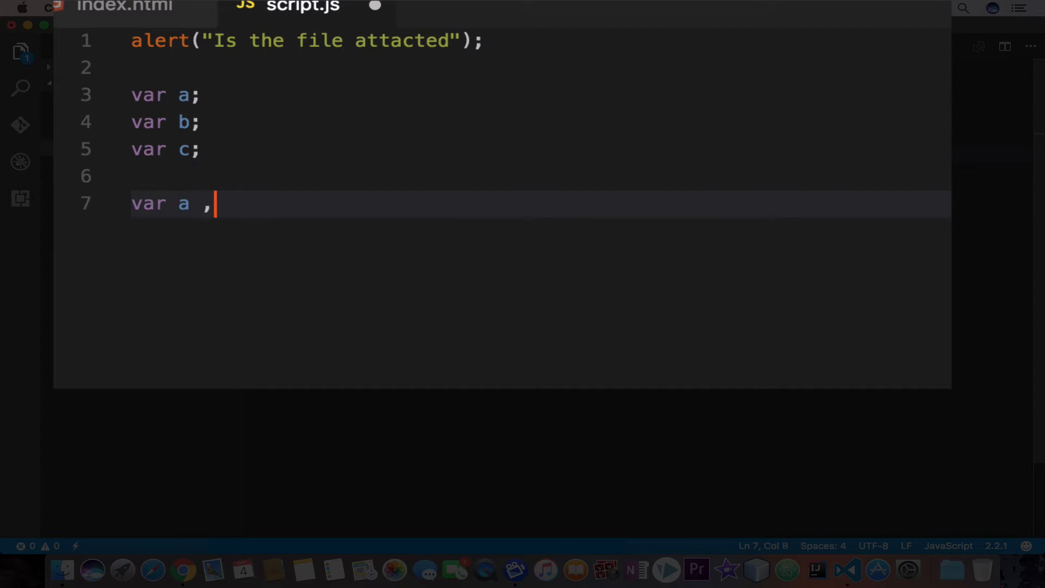
pyautogui.write('b ,')
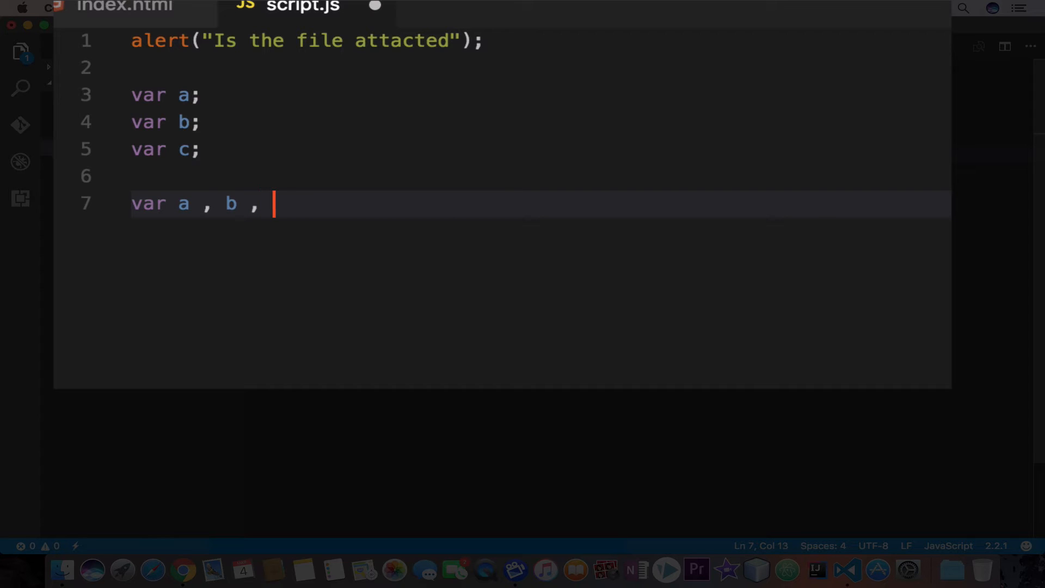
pyautogui.write('c ;')
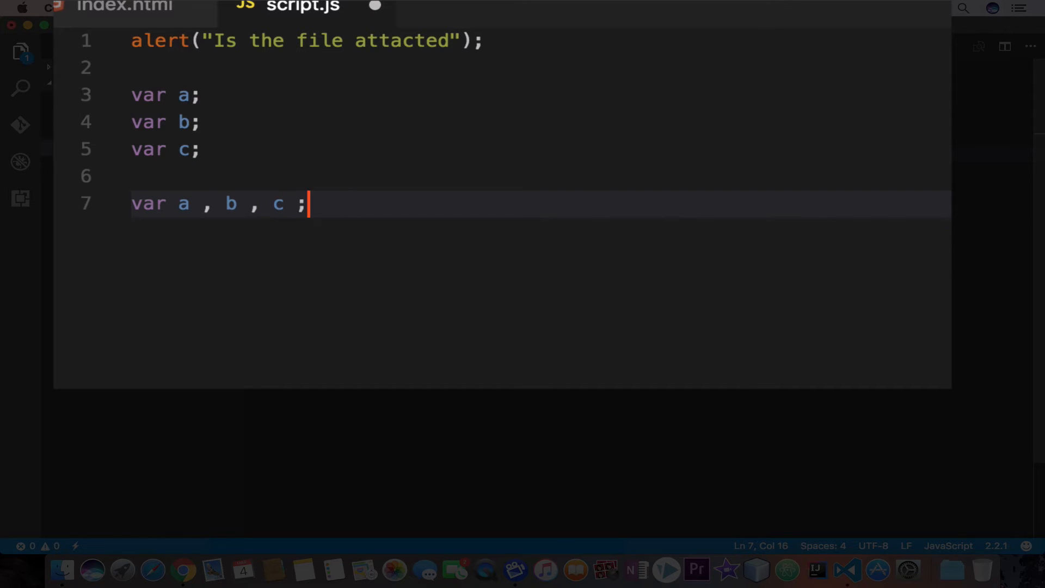
# Compare the separate and combined forms, then select the combined line for deletion.
pyautogui.doubleClick(231, 204)
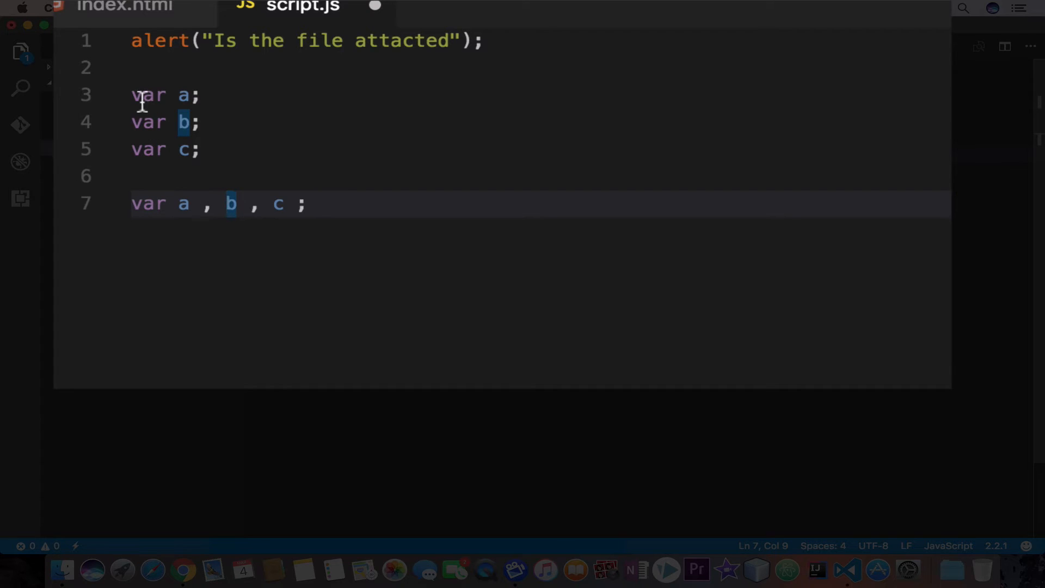
pyautogui.moveTo(132, 96); pyautogui.dragTo(198, 149)
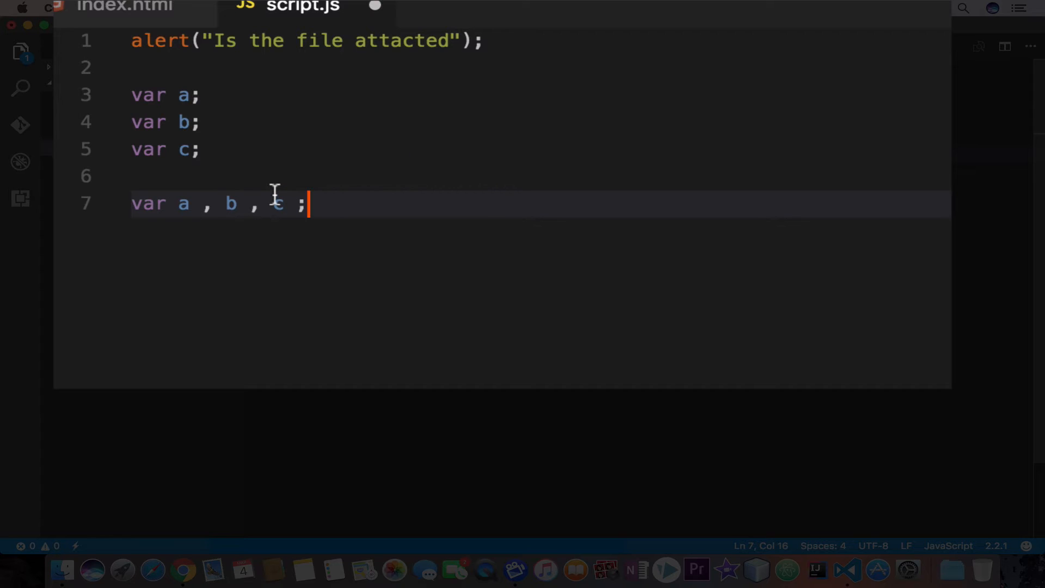
pyautogui.moveTo(397, 232)
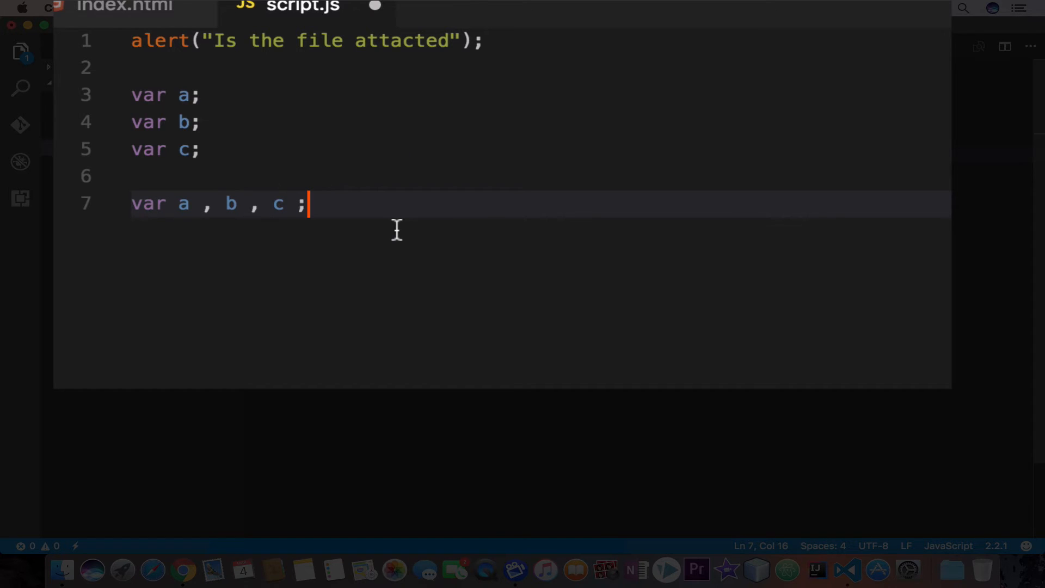
pyautogui.moveTo(359, 246)
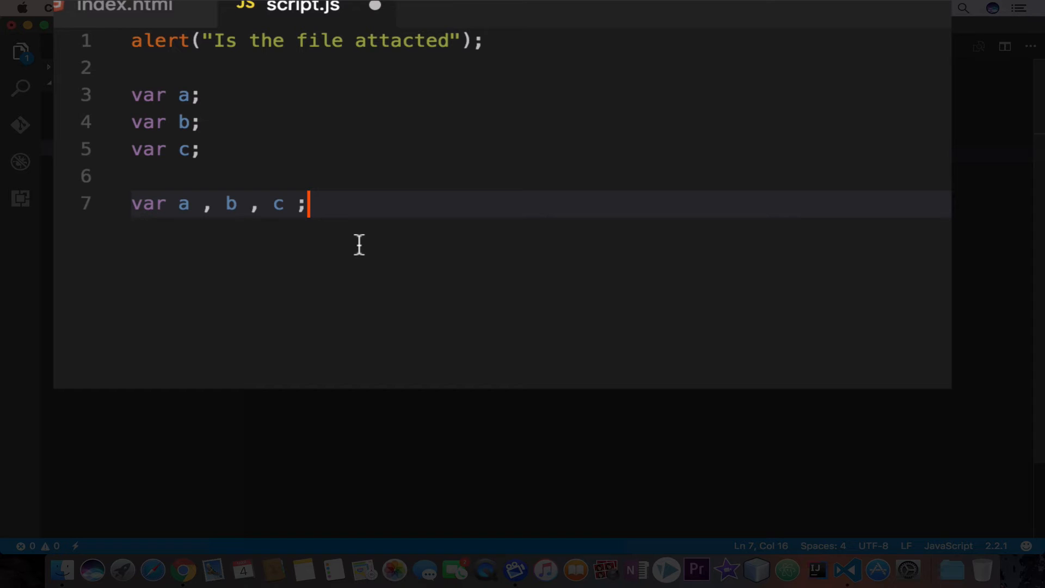
pyautogui.moveTo(304, 204); pyautogui.dragTo(131, 204)
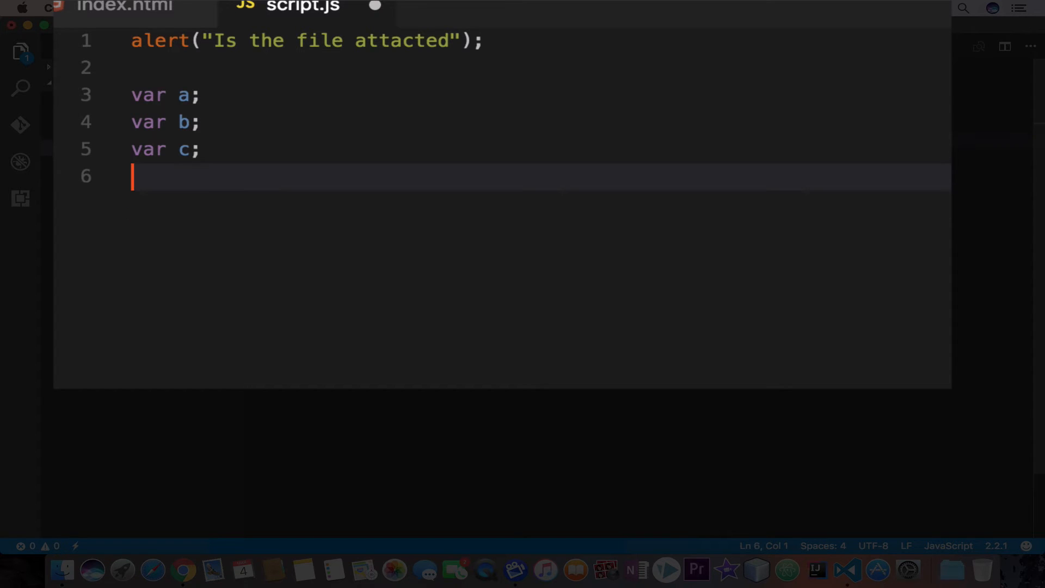
# Assign a the value 1 and b the string "awais" in their declarations.
pyautogui.click(192, 94)
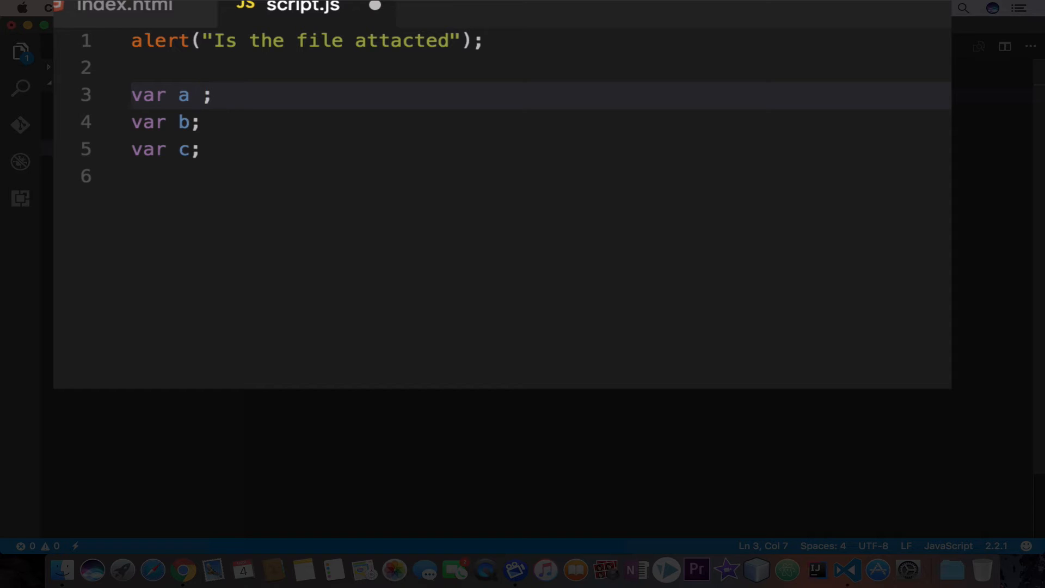
pyautogui.write('=')
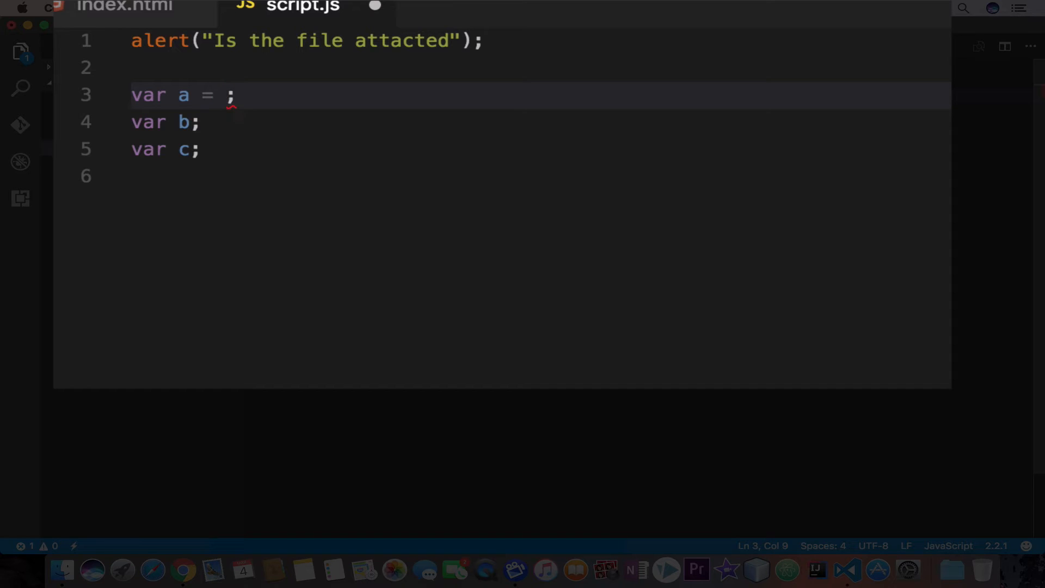
pyautogui.write('1')
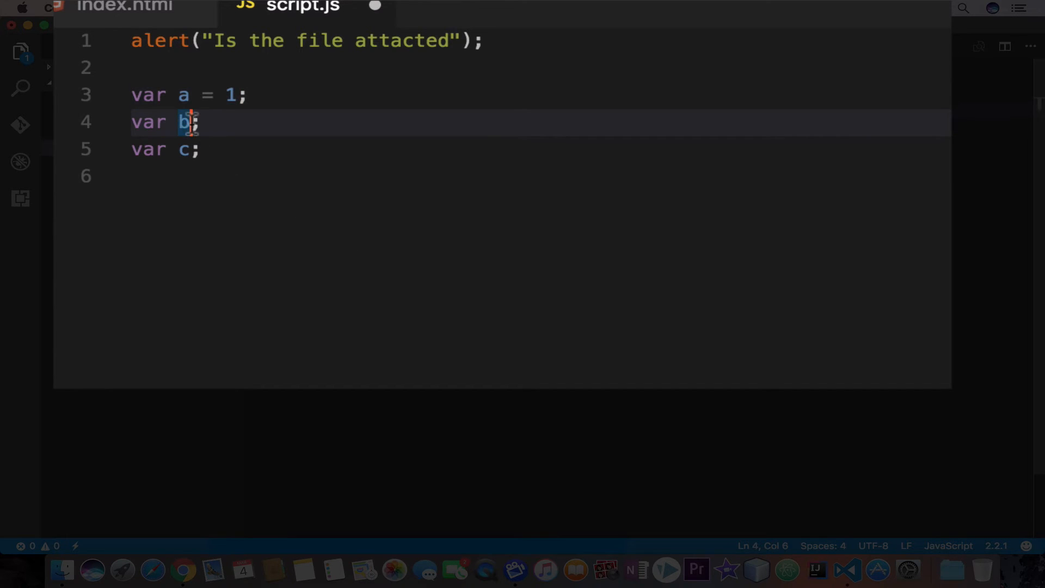
pyautogui.write('=')
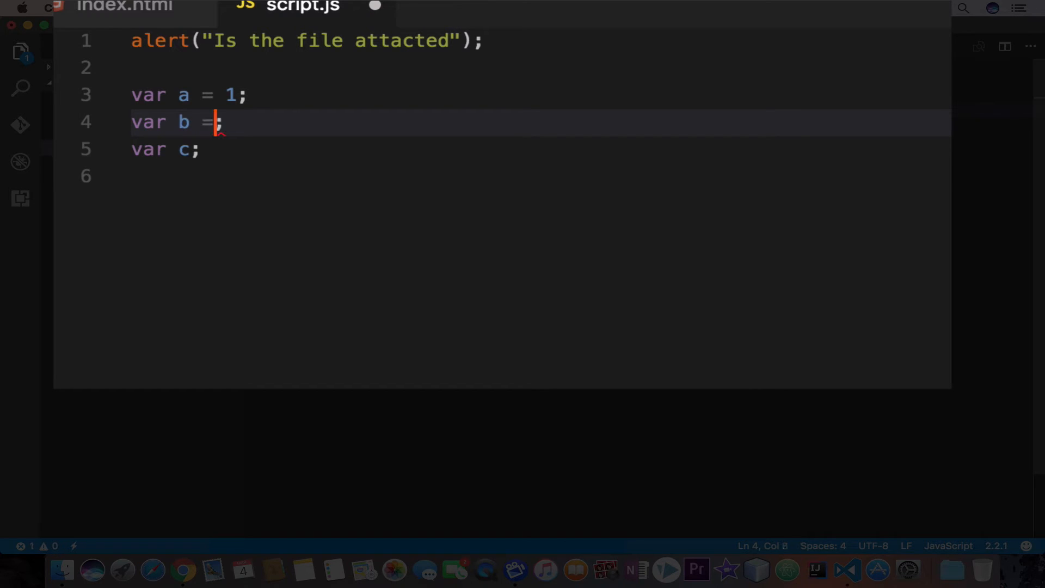
pyautogui.write('" "')
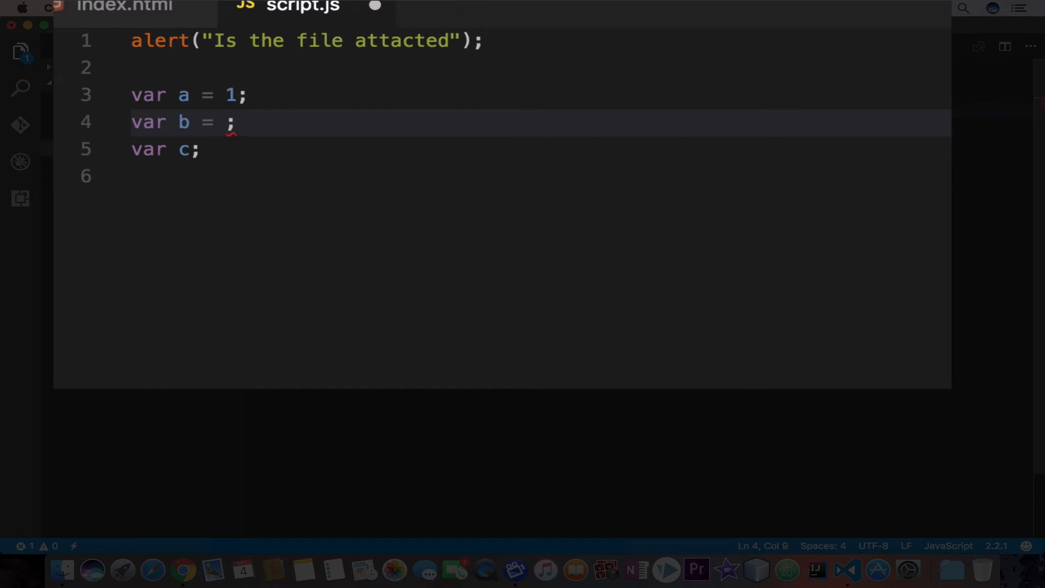
pyautogui.write('"')
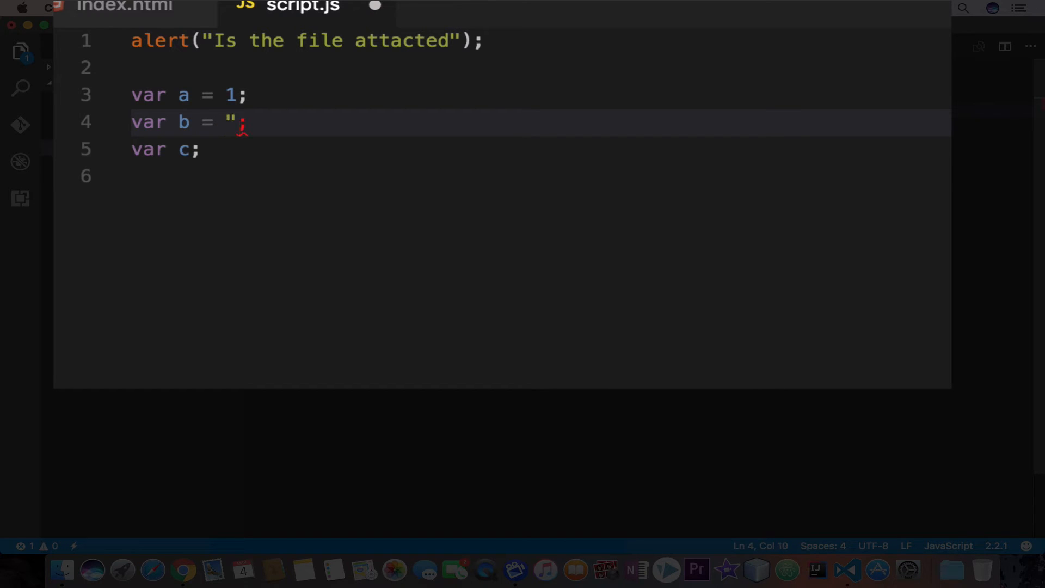
pyautogui.write('awais')
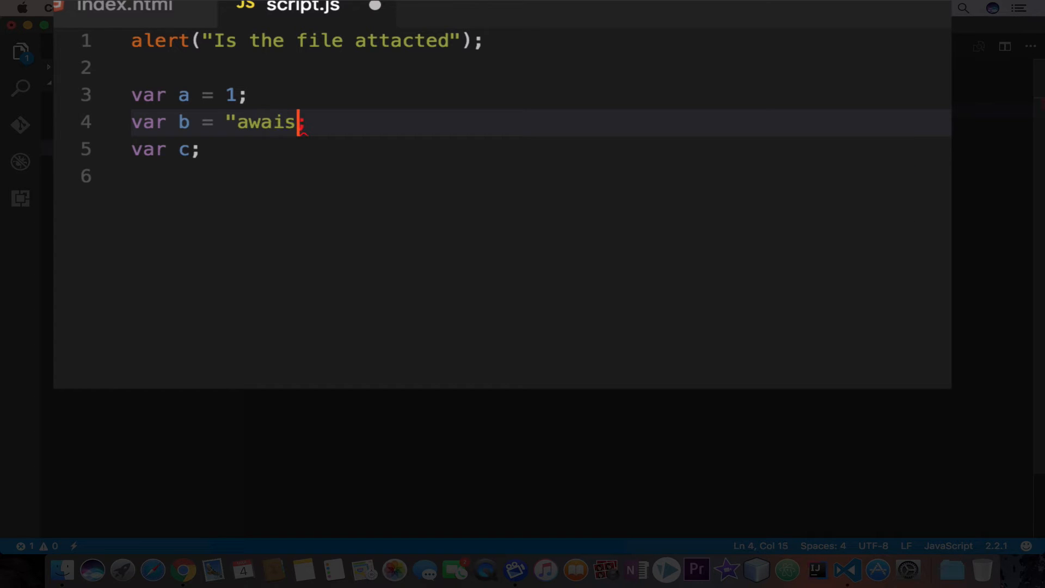
pyautogui.write('"')
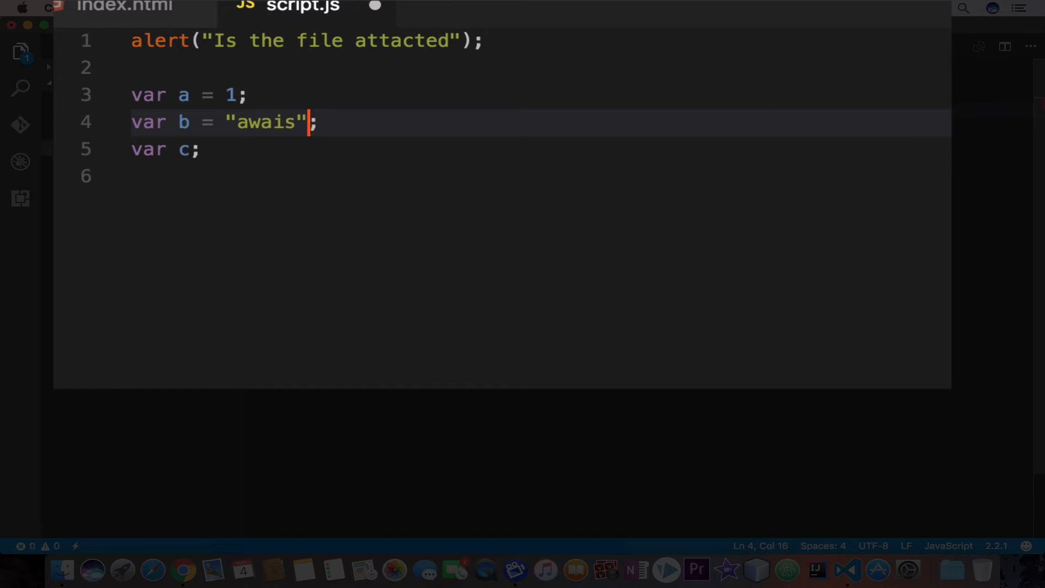
# Assign c the value true, completing it from the suggestion.
pyautogui.doubleClick(187, 149)
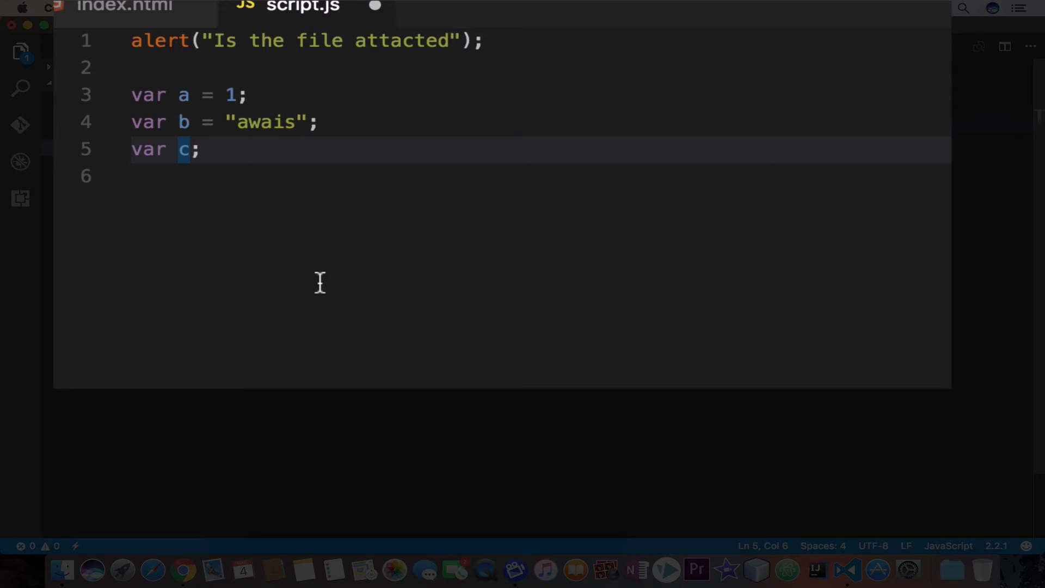
pyautogui.write('=')
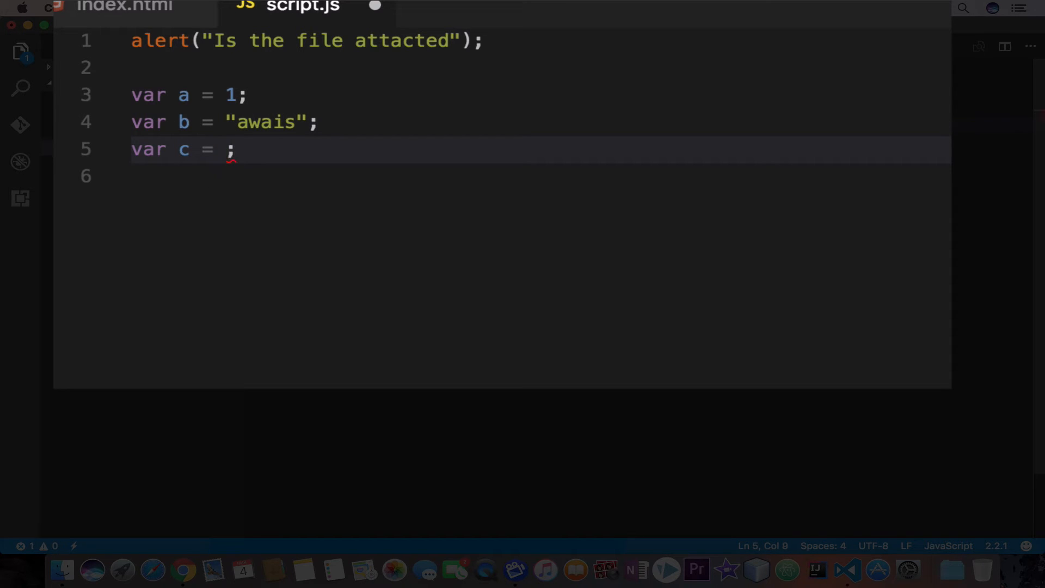
pyautogui.write('tr')
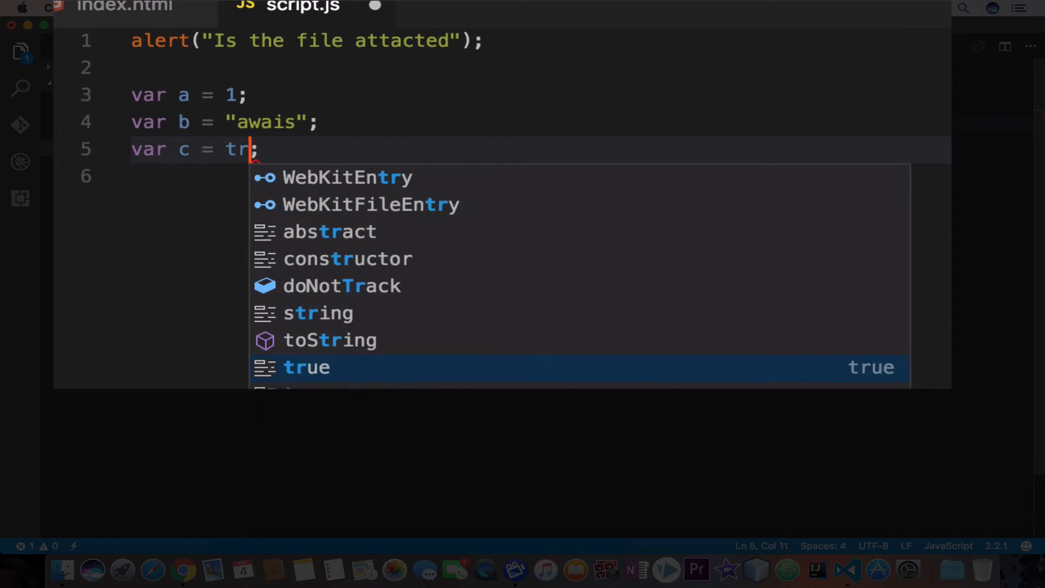
pyautogui.press('Tab')
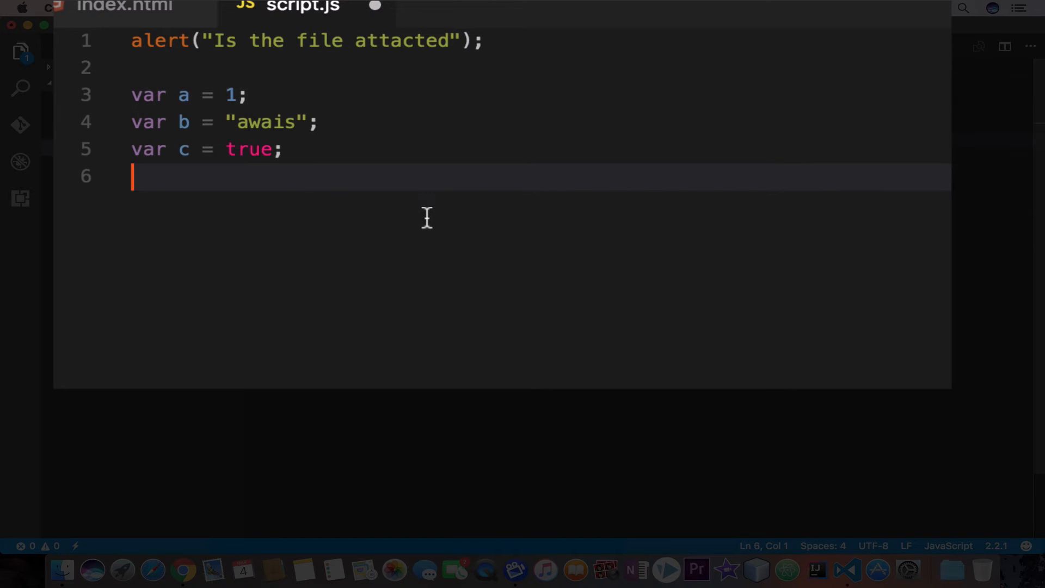
pyautogui.moveTo(303, 259)
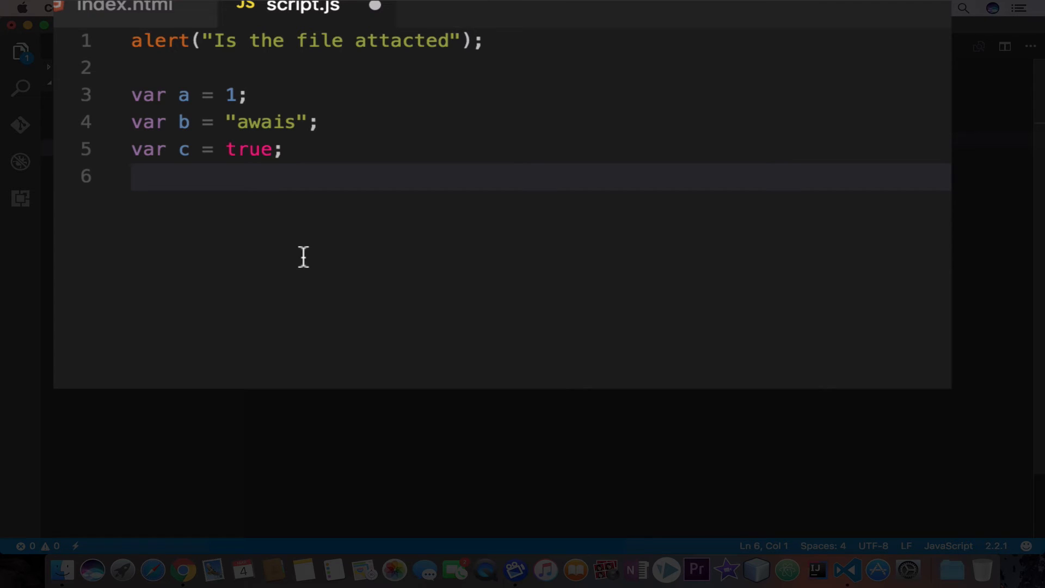
pyautogui.moveTo(307, 114)
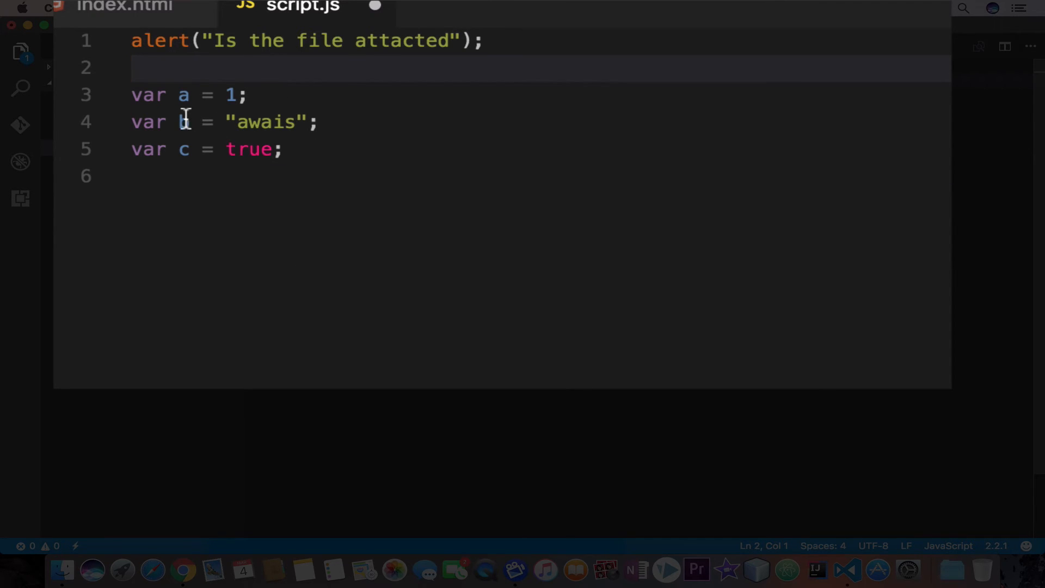
pyautogui.moveTo(209, 155)
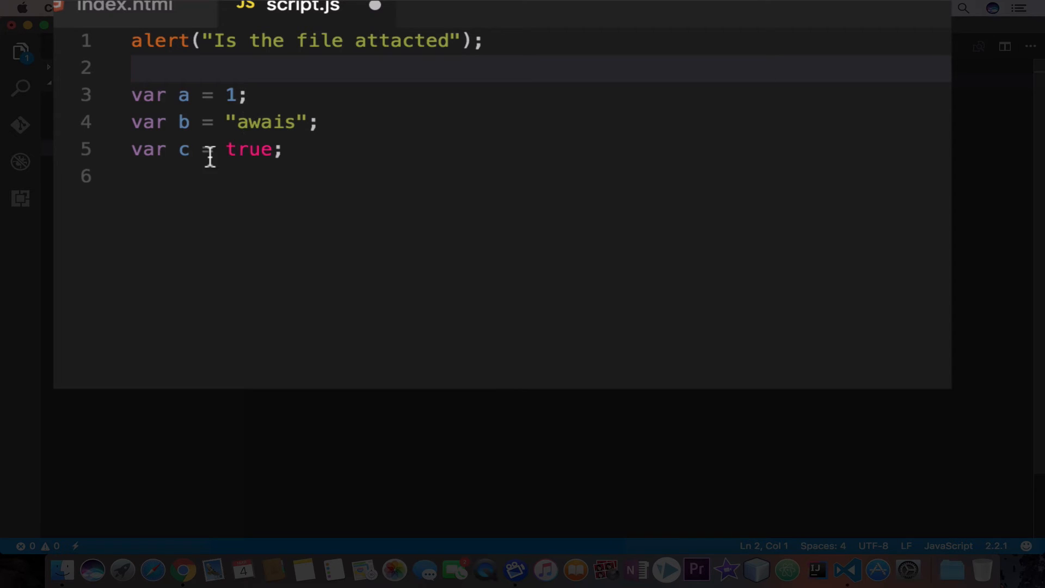
pyautogui.moveTo(246, 157)
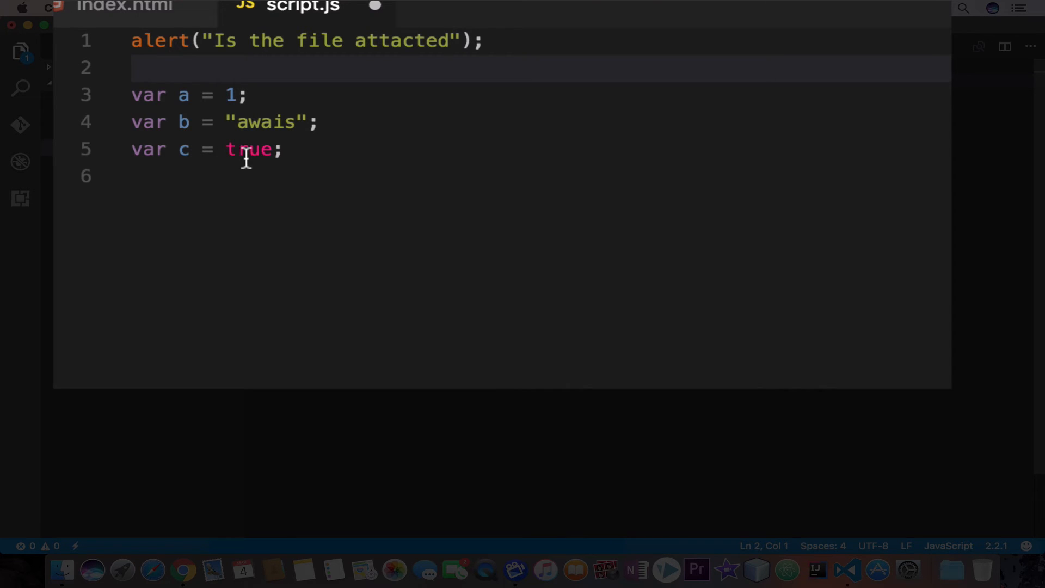
pyautogui.click(239, 95)
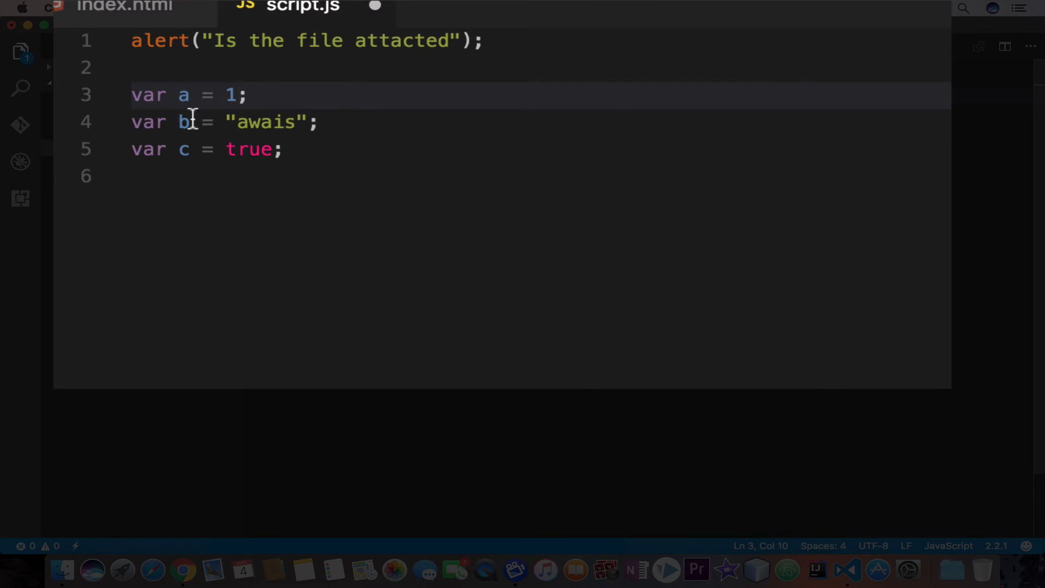
pyautogui.click(260, 122)
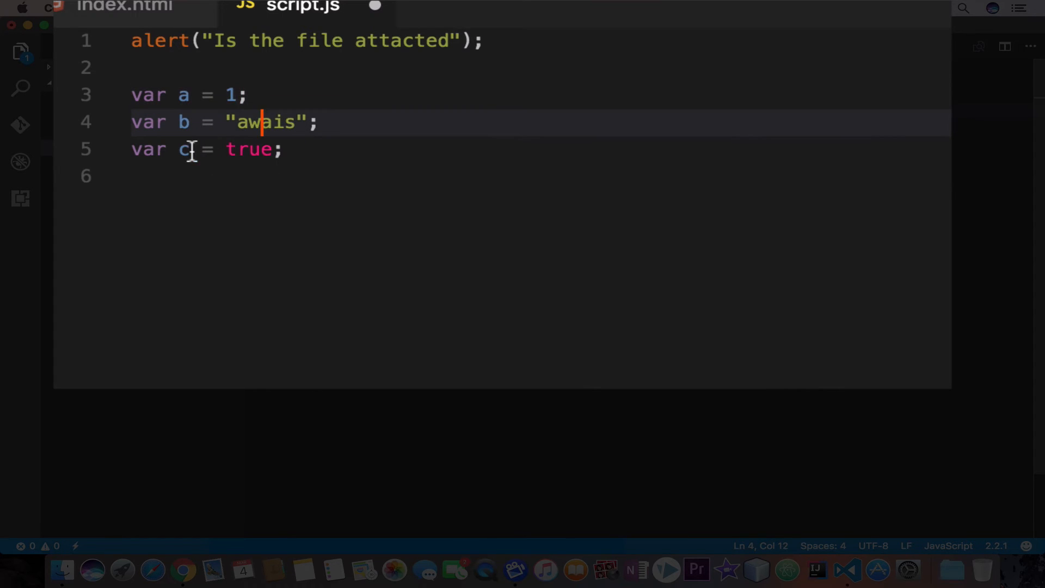
pyautogui.click(249, 152)
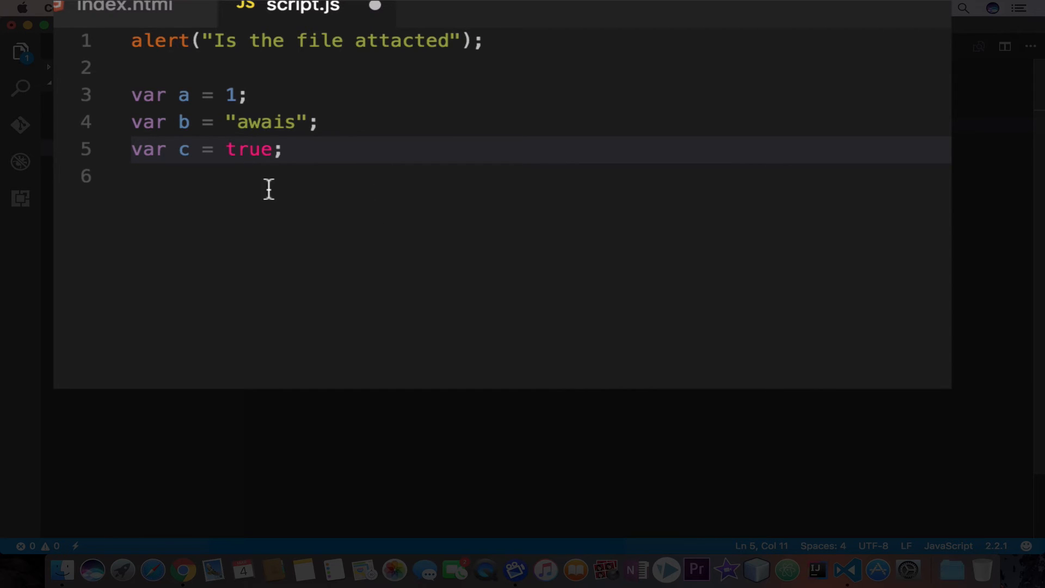
pyautogui.moveTo(211, 131)
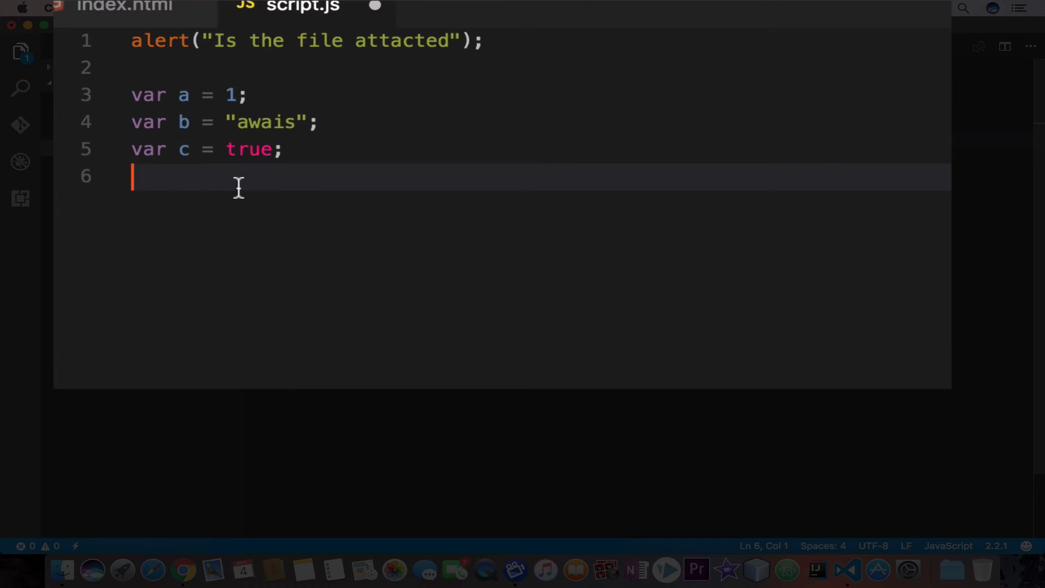
# Add line 7 declaring var a = 2 , b = 3, c = 4; in one statement.
pyautogui.press('Enter')
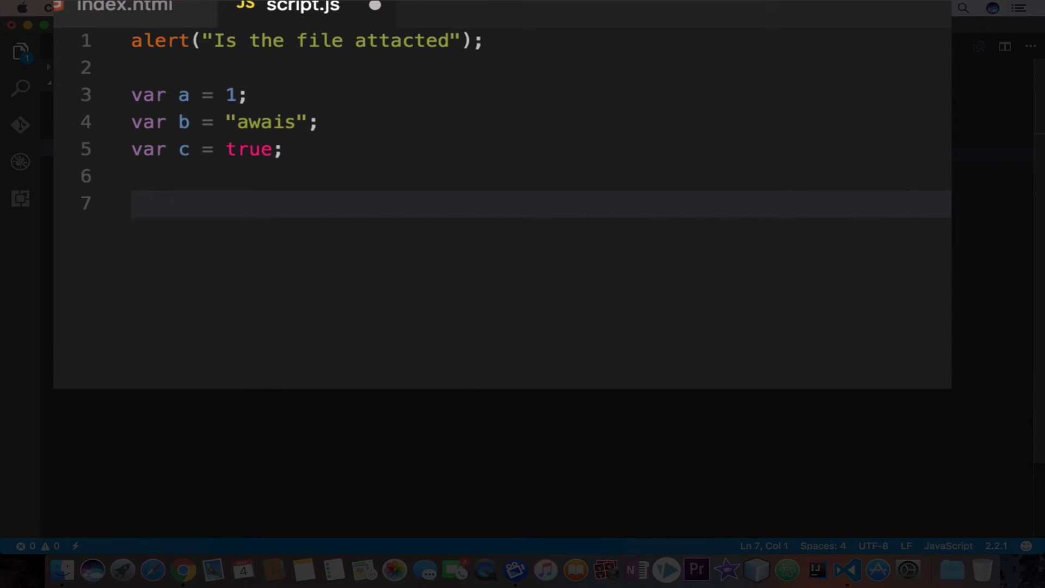
pyautogui.write('va')
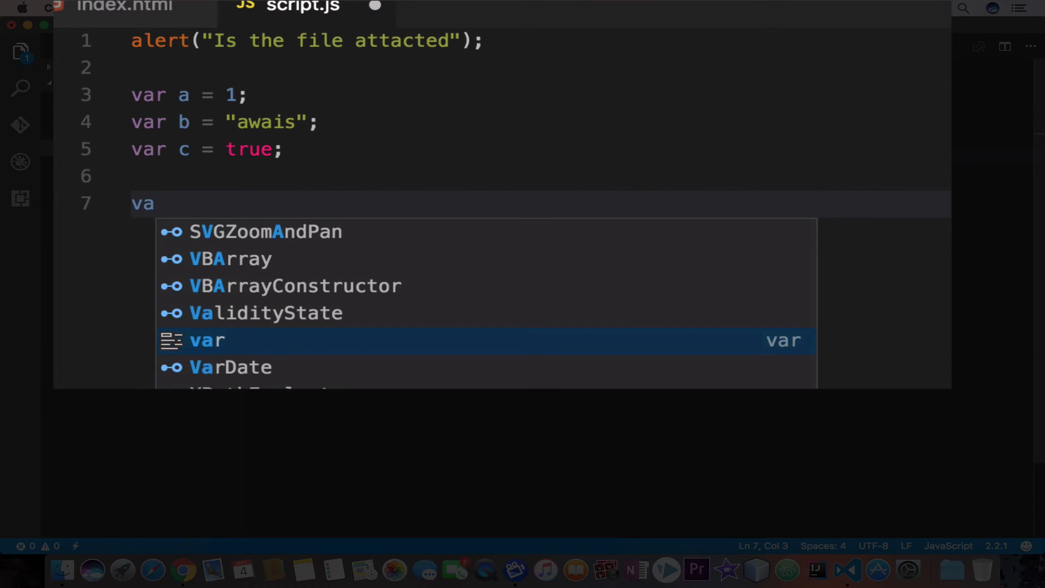
pyautogui.write('r a =')
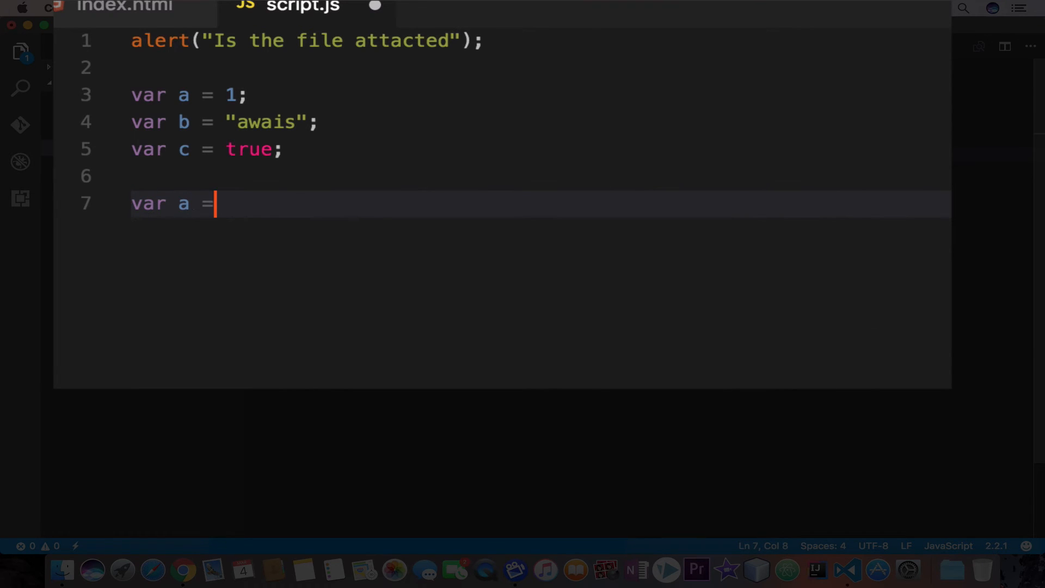
pyautogui.write('2')
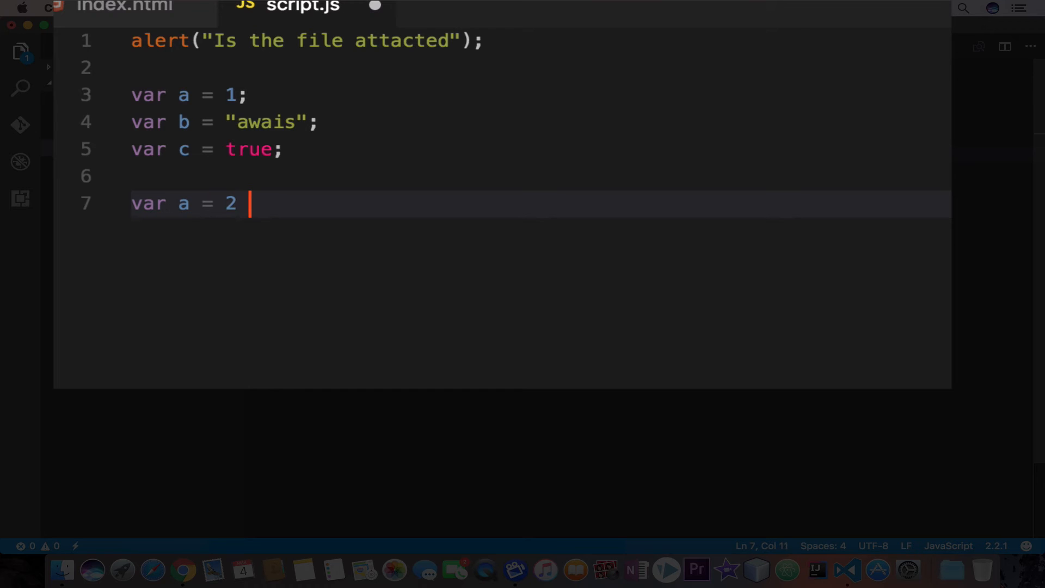
pyautogui.write(',')
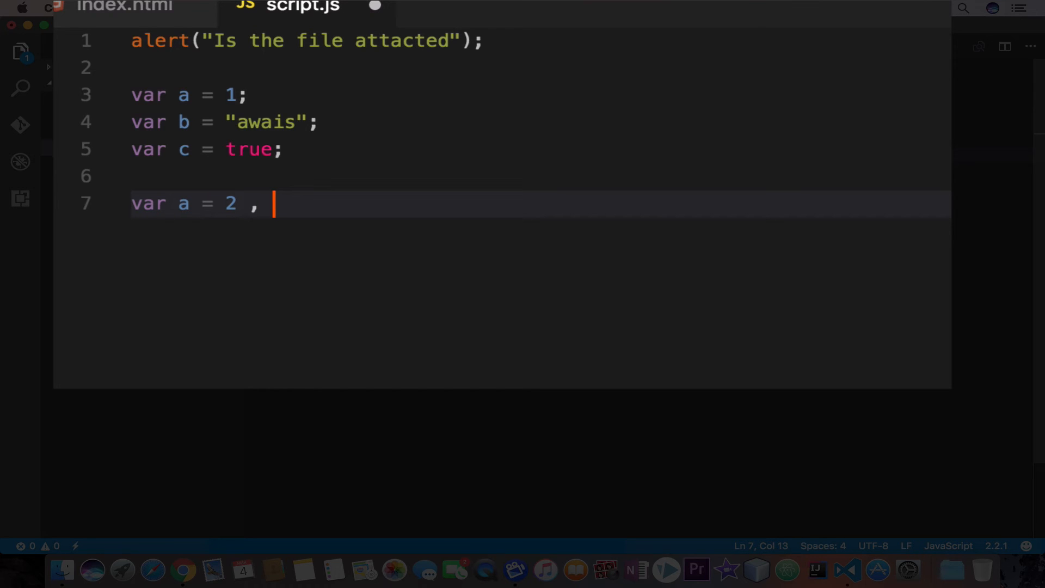
pyautogui.write('b =')
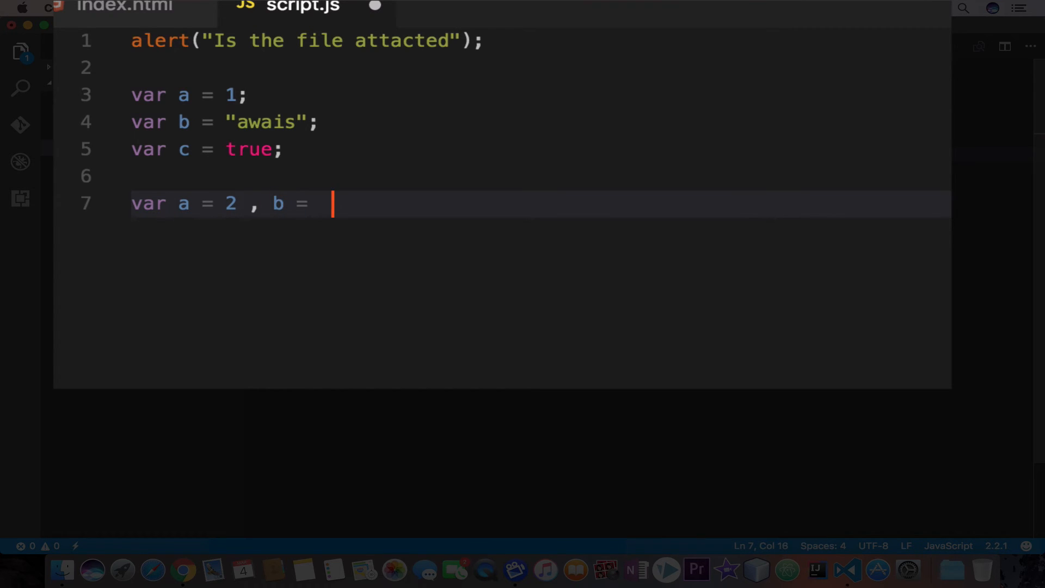
pyautogui.write('3,')
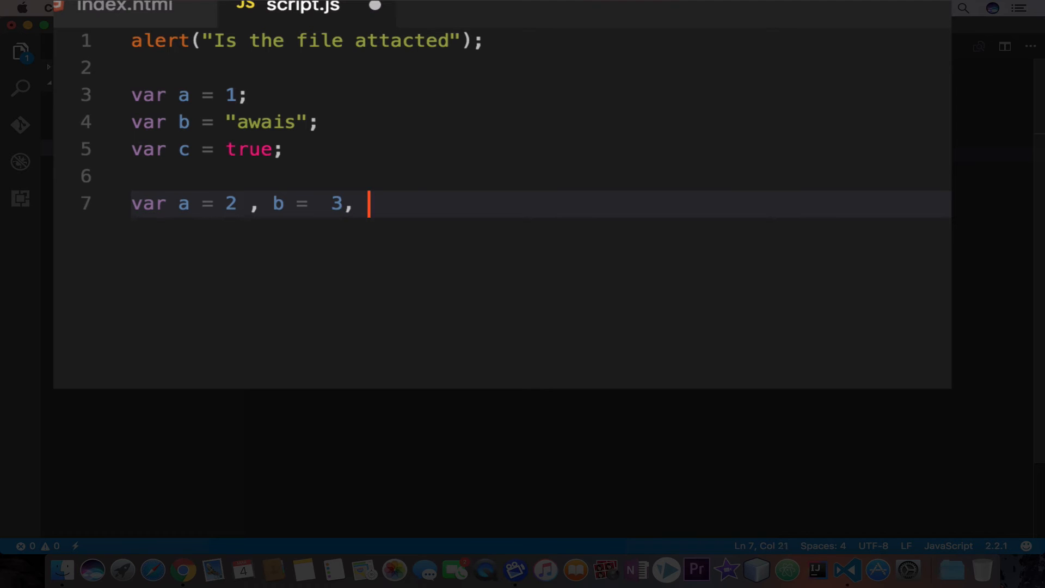
pyautogui.write('c =')
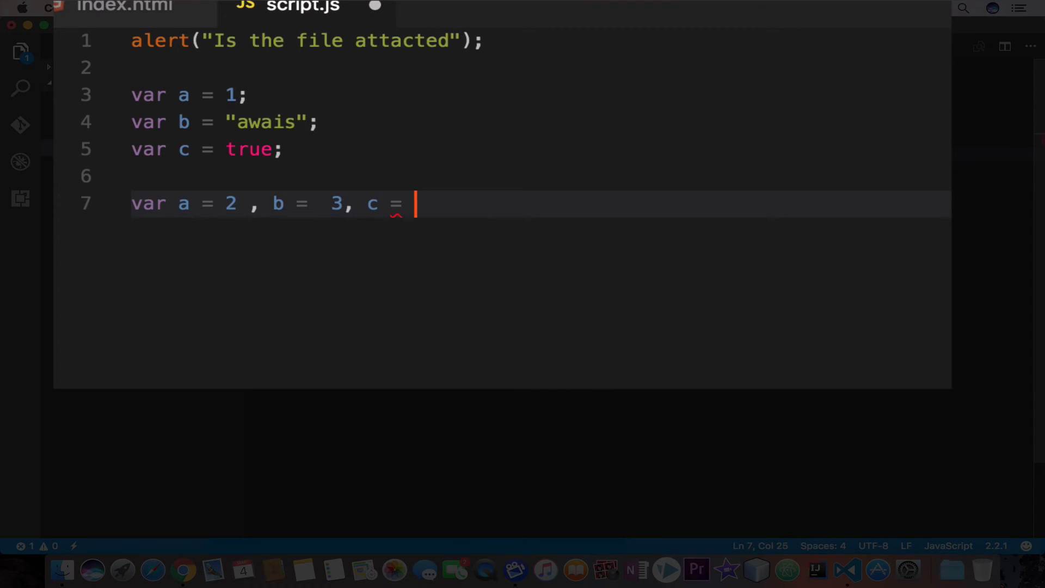
pyautogui.write('4;')
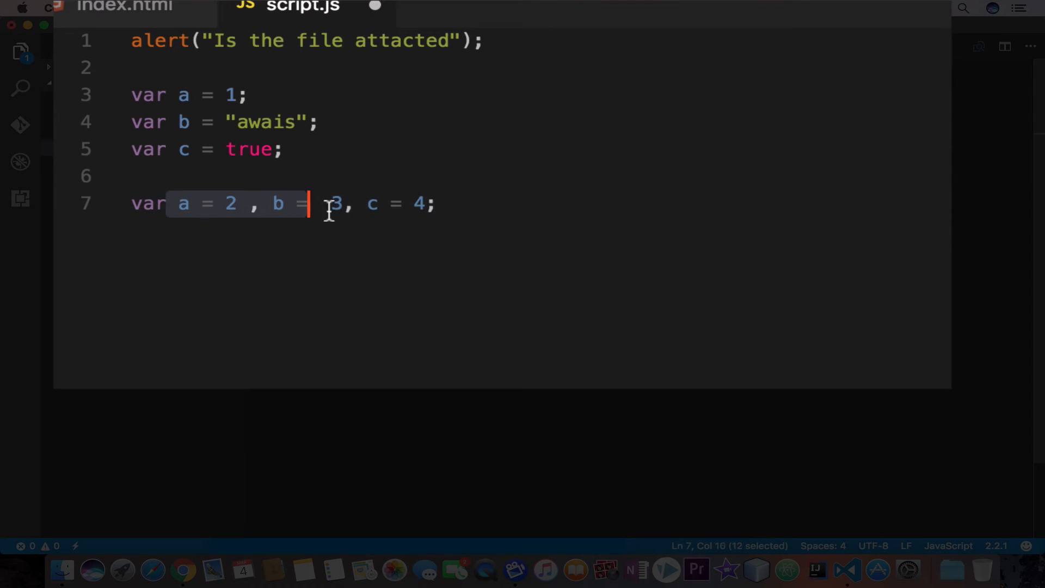
# Highlight the combined assignments, then select the whole line 7 for removal.
pyautogui.moveTo(307, 204); pyautogui.dragTo(414, 204)
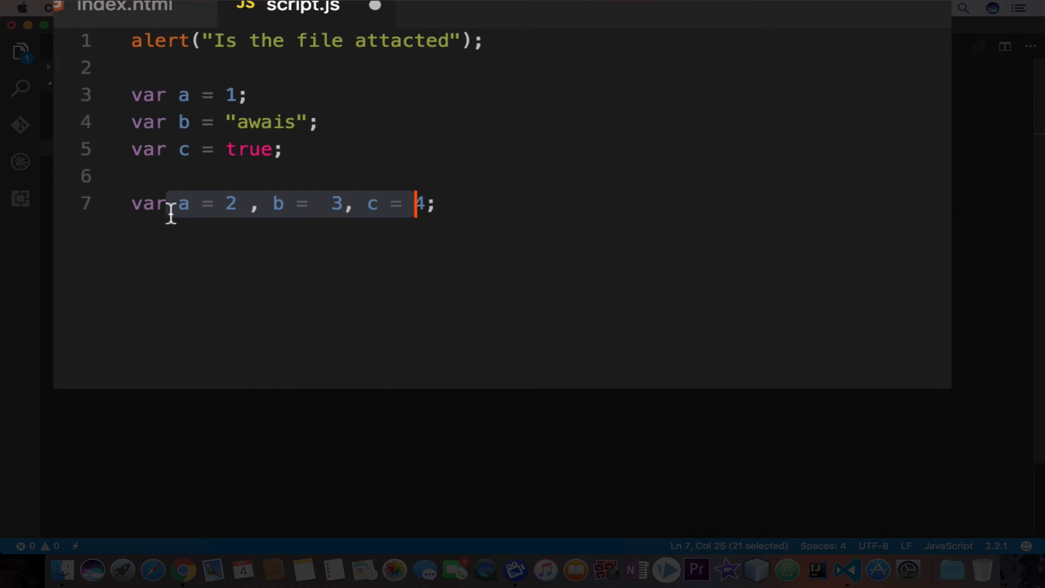
pyautogui.moveTo(216, 203)
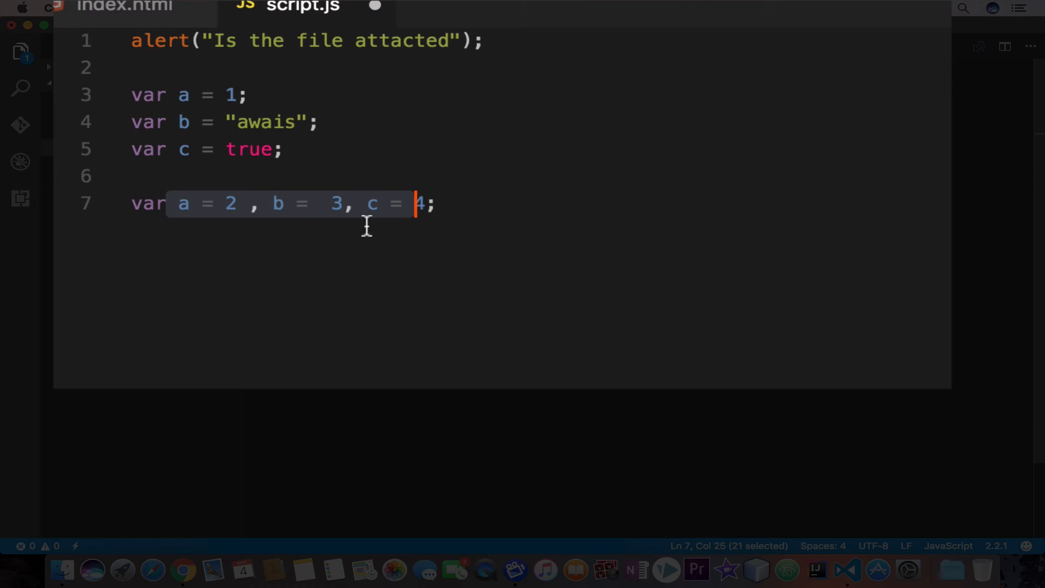
pyautogui.click(453, 203)
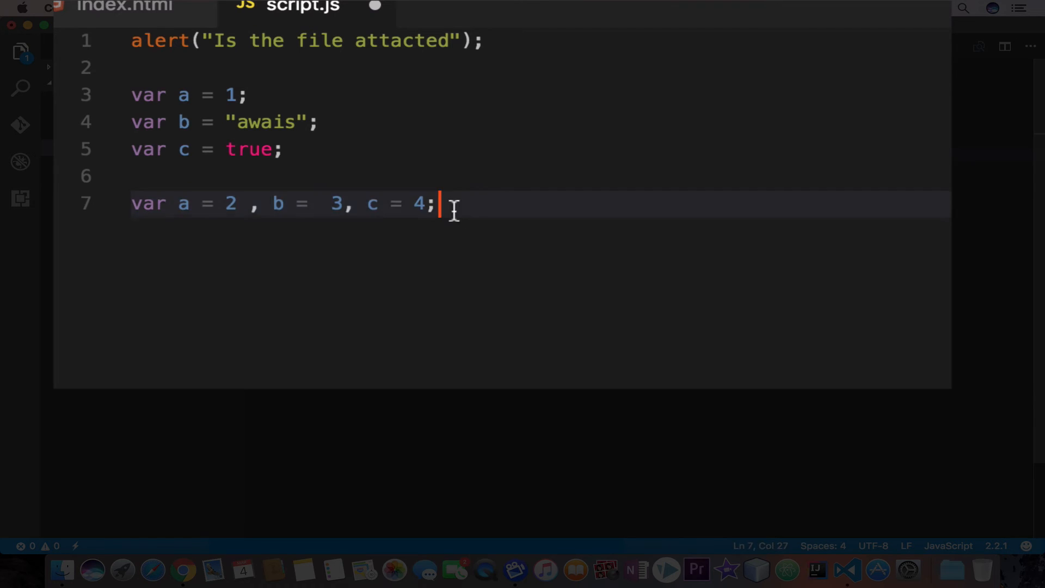
pyautogui.moveTo(440, 204); pyautogui.dragTo(132, 204)
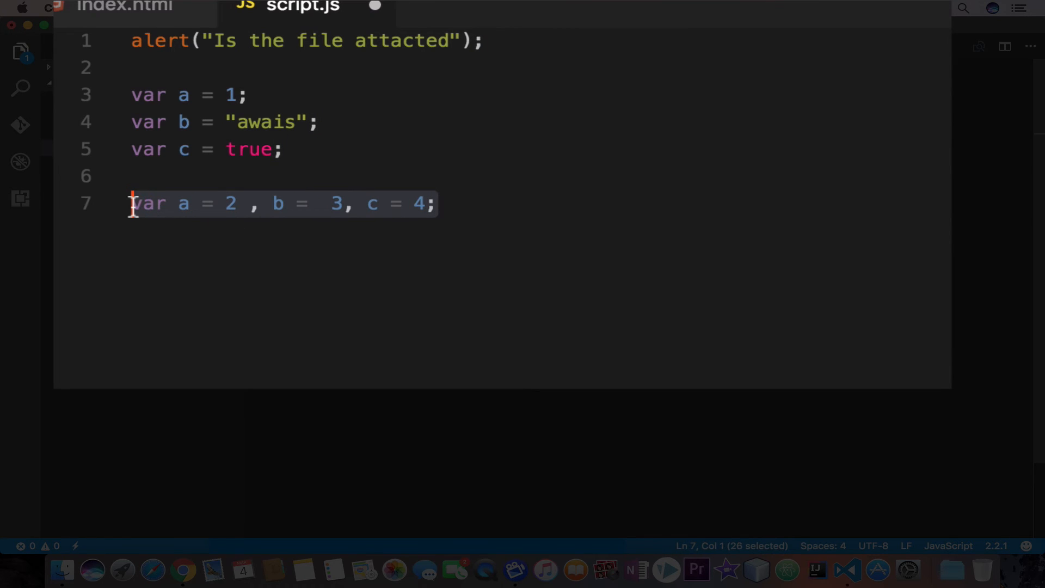
# Replace the combined line with var A = 1; using an uppercase A.
pyautogui.press('Delete')
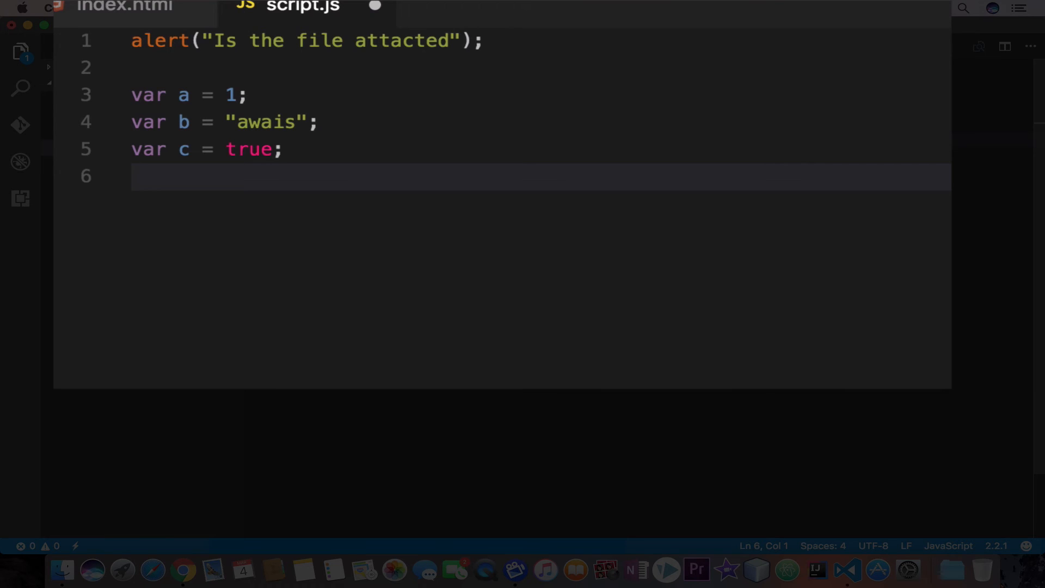
pyautogui.press('Enter')
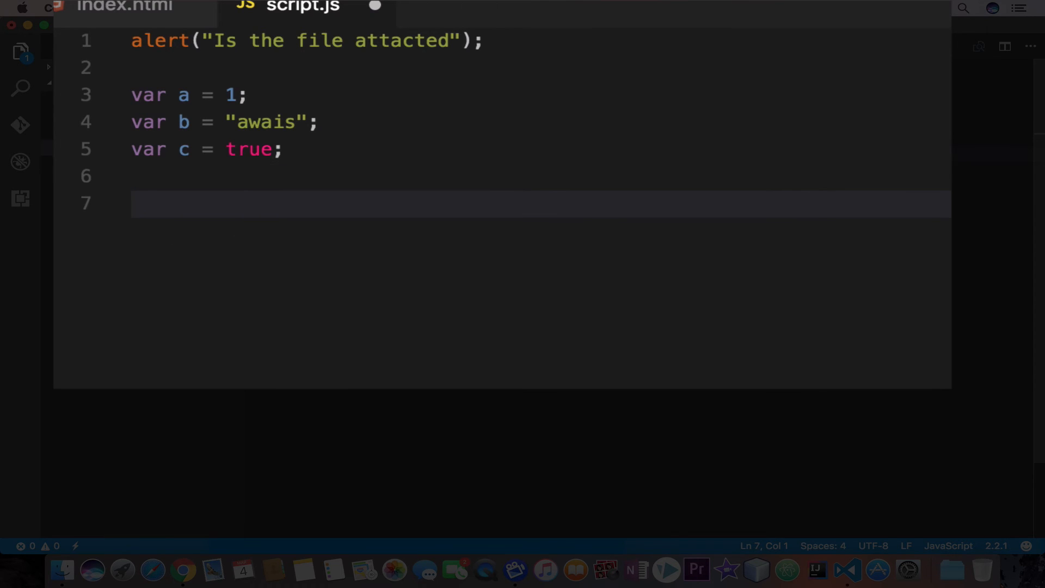
pyautogui.write('var')
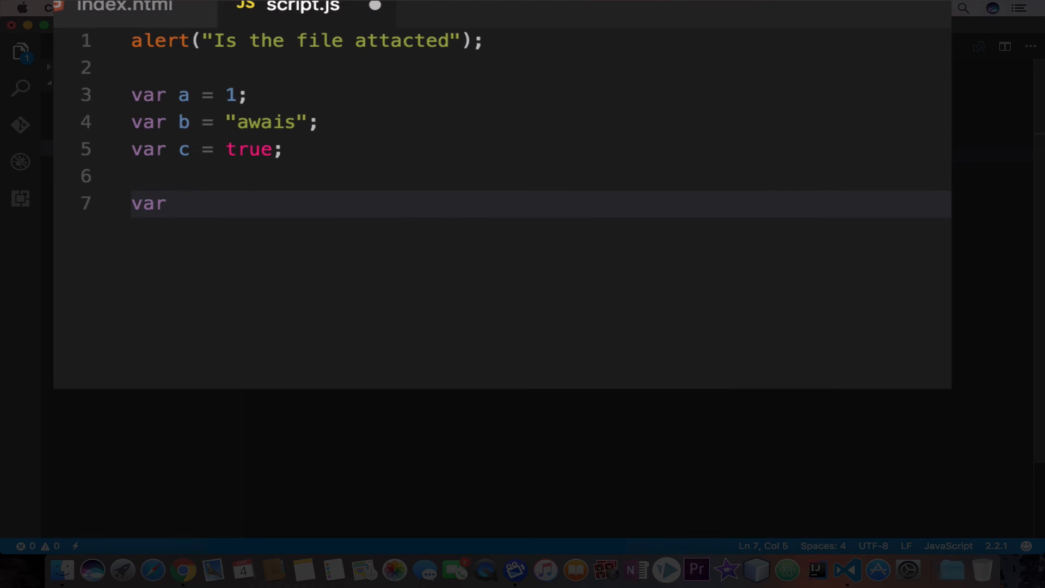
pyautogui.write('A =')
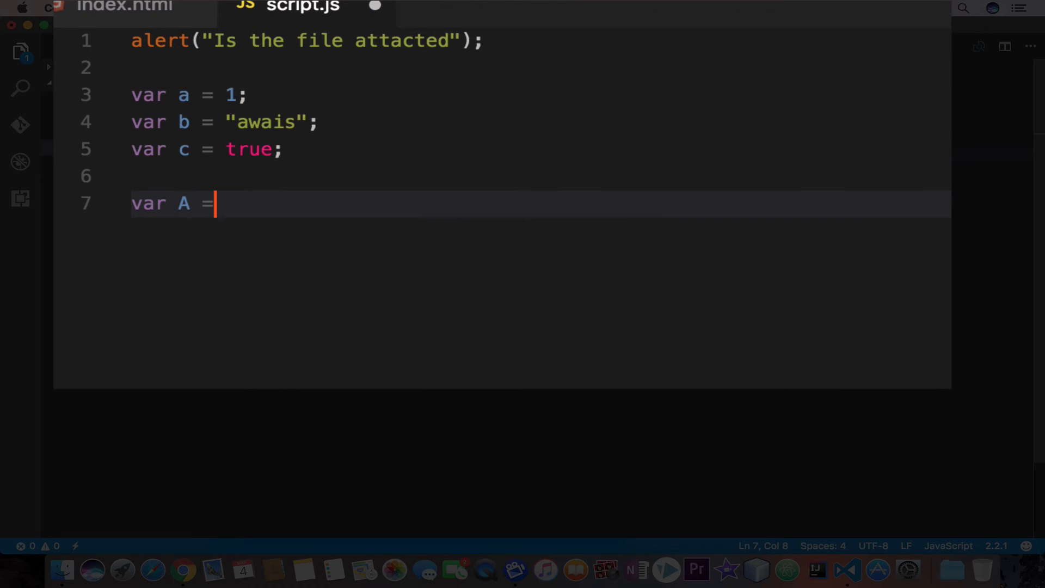
pyautogui.write('1')
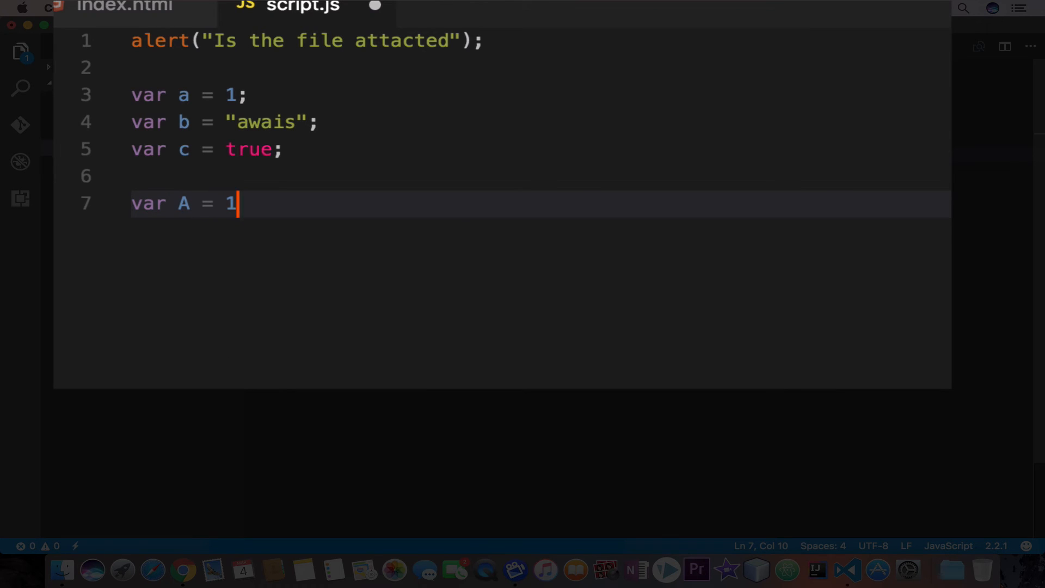
pyautogui.write(';')
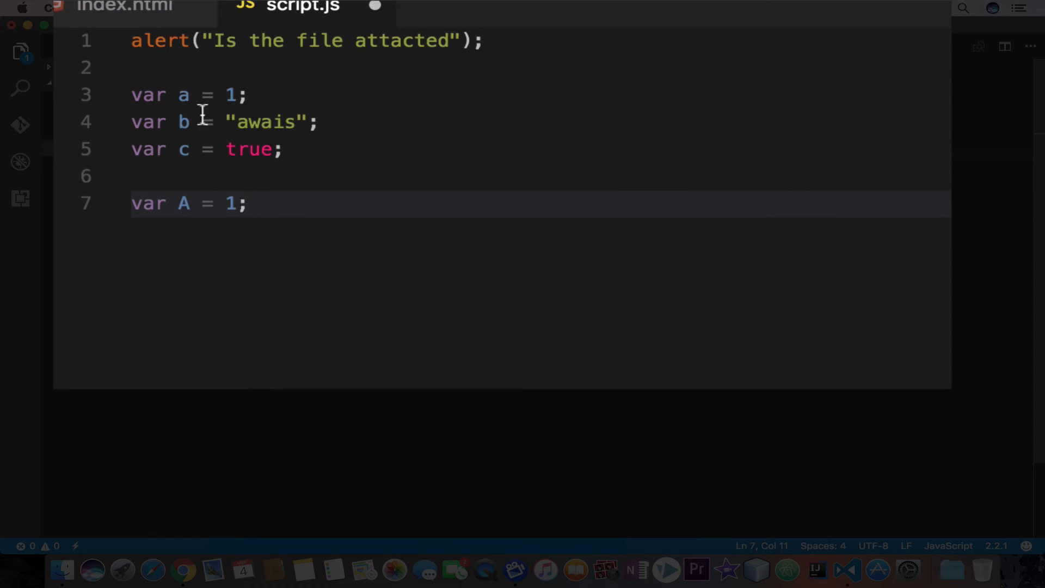
pyautogui.moveTo(196, 170)
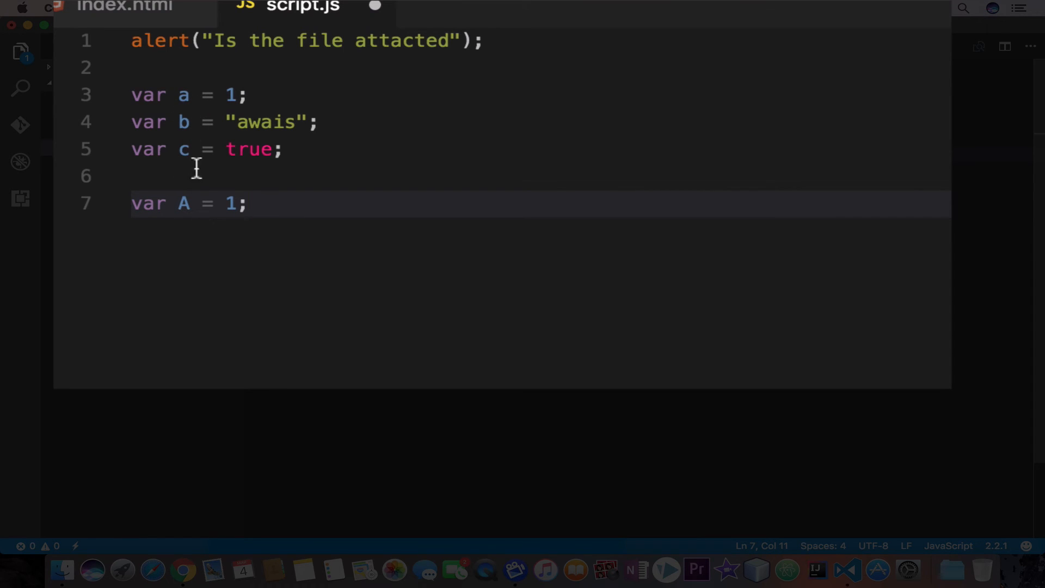
pyautogui.moveTo(183, 122)
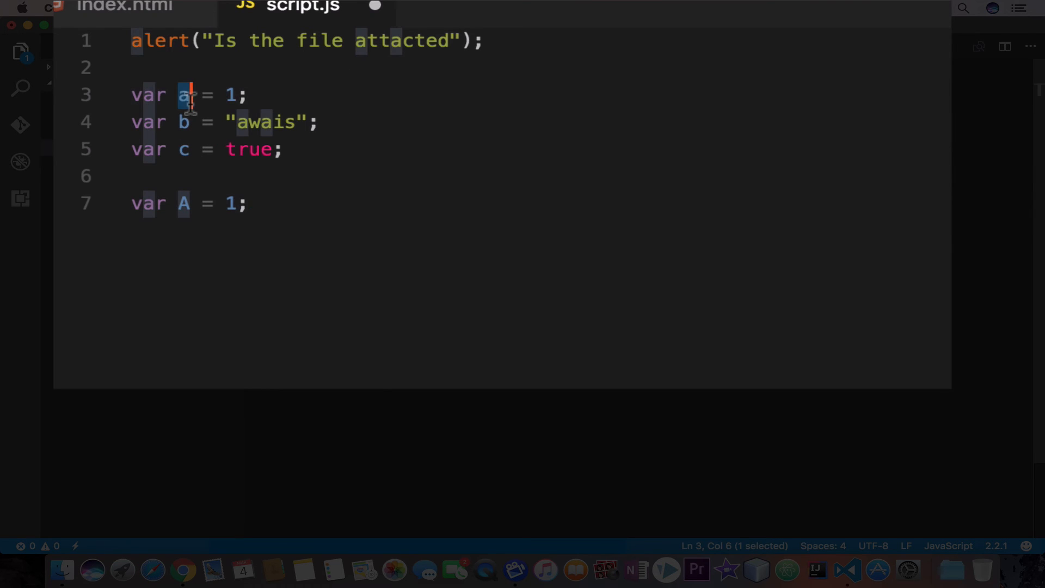
# Retype the variable name on line 7 as capital A to show case-sensitivity.
pyautogui.click(183, 204)
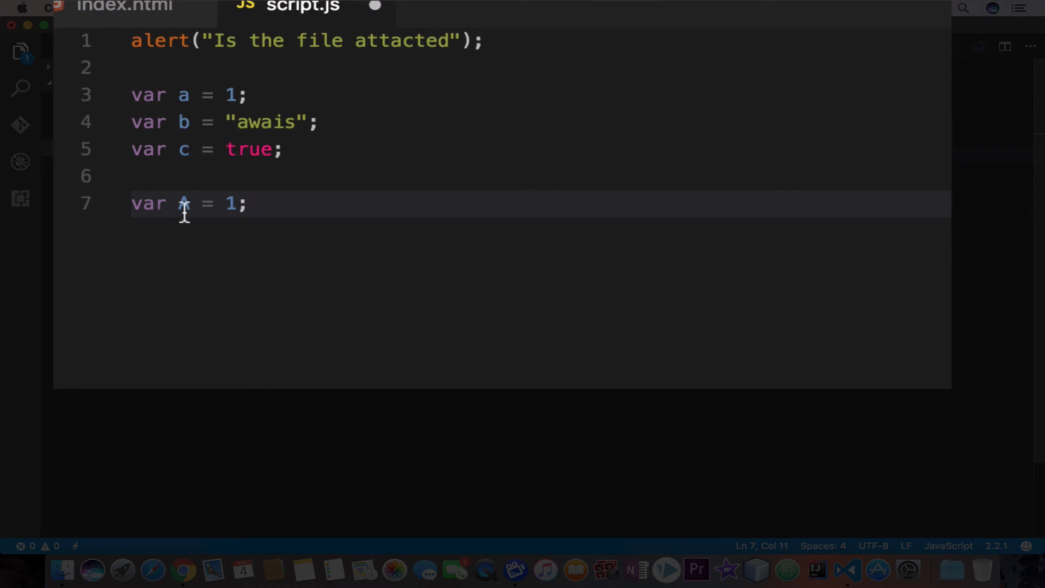
pyautogui.doubleClick(184, 203)
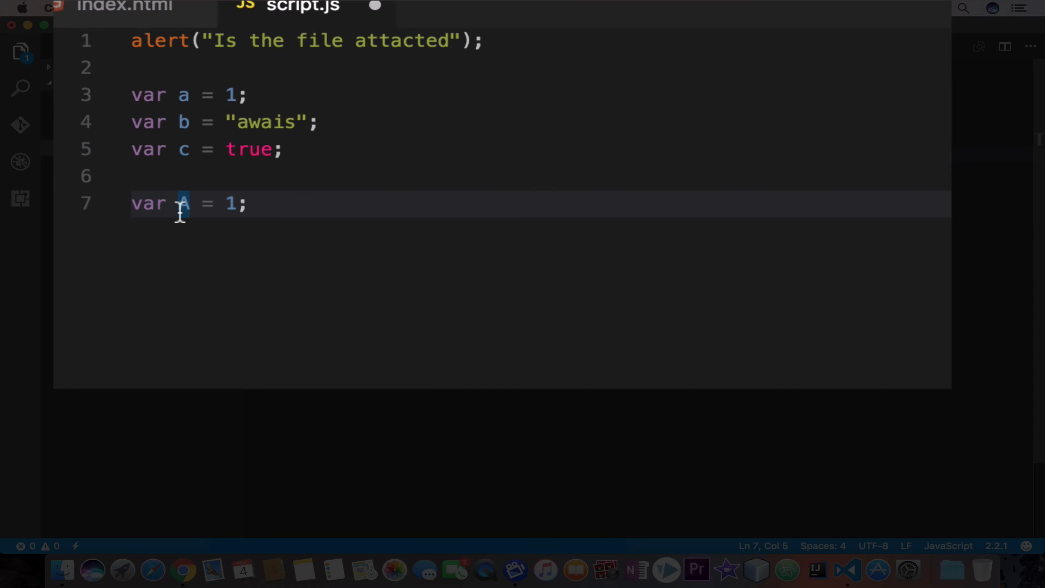
pyautogui.write('A')
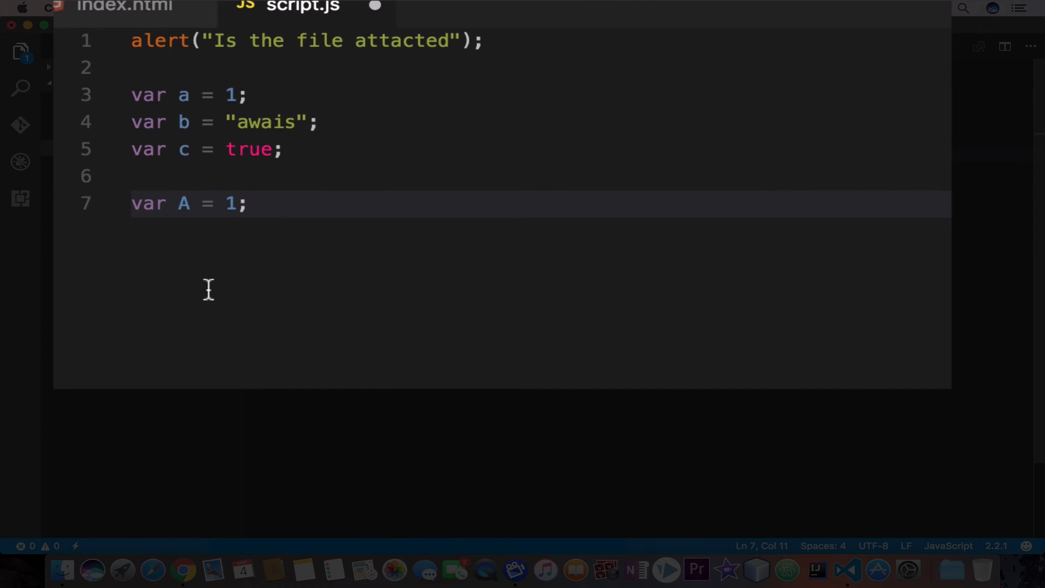
pyautogui.moveTo(344, 303)
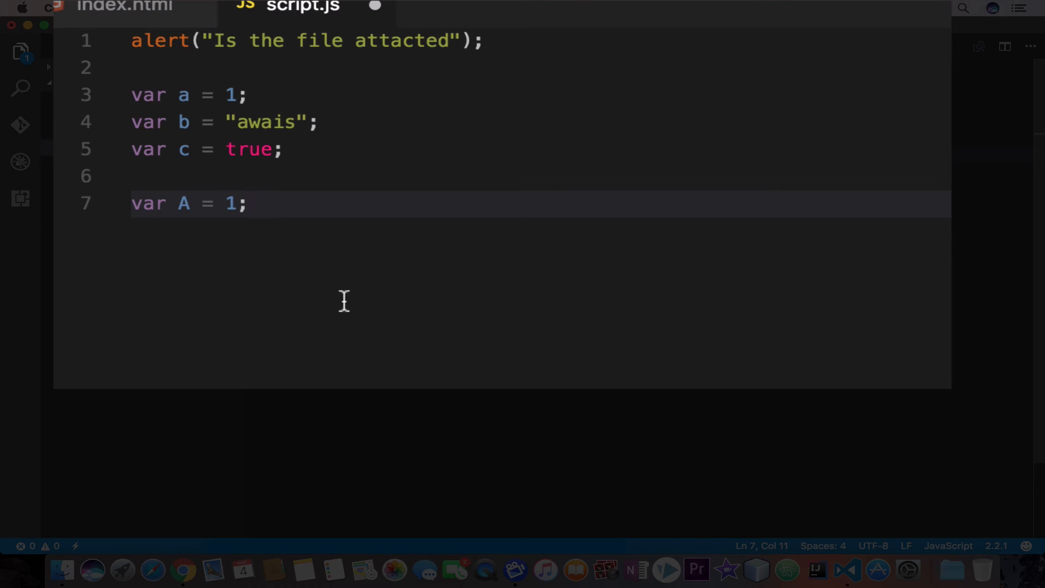
pyautogui.moveTo(223, 265)
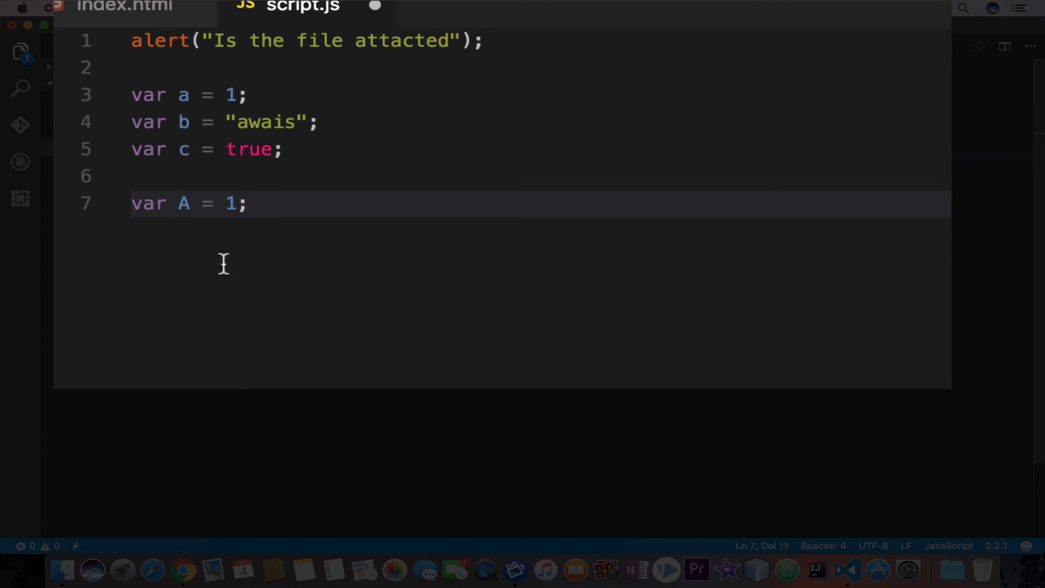
pyautogui.moveTo(274, 246)
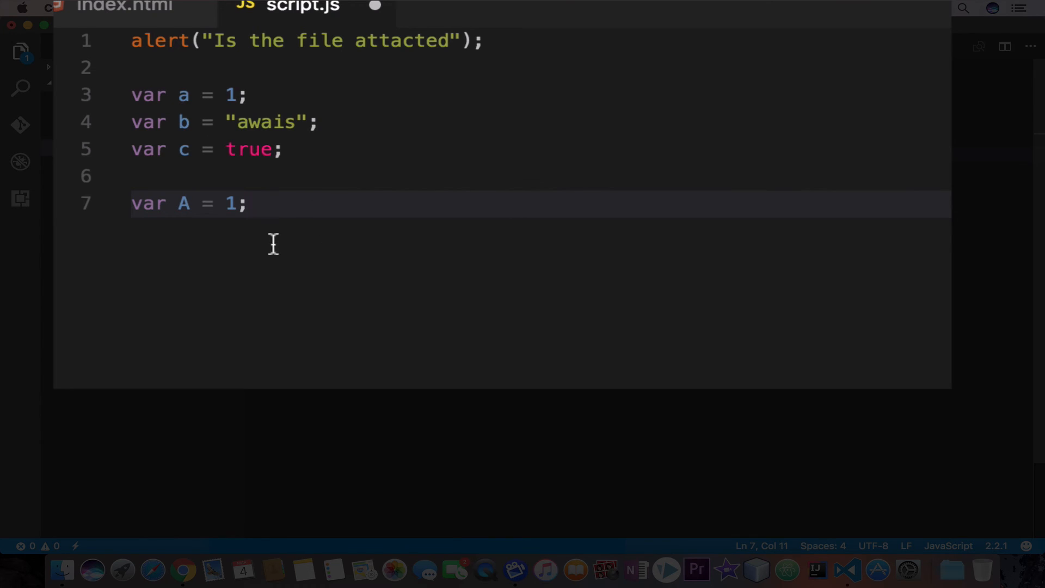
# Delete the b, c and A lines and declare var b = 2; instead.
pyautogui.moveTo(247, 203); pyautogui.dragTo(132, 121)
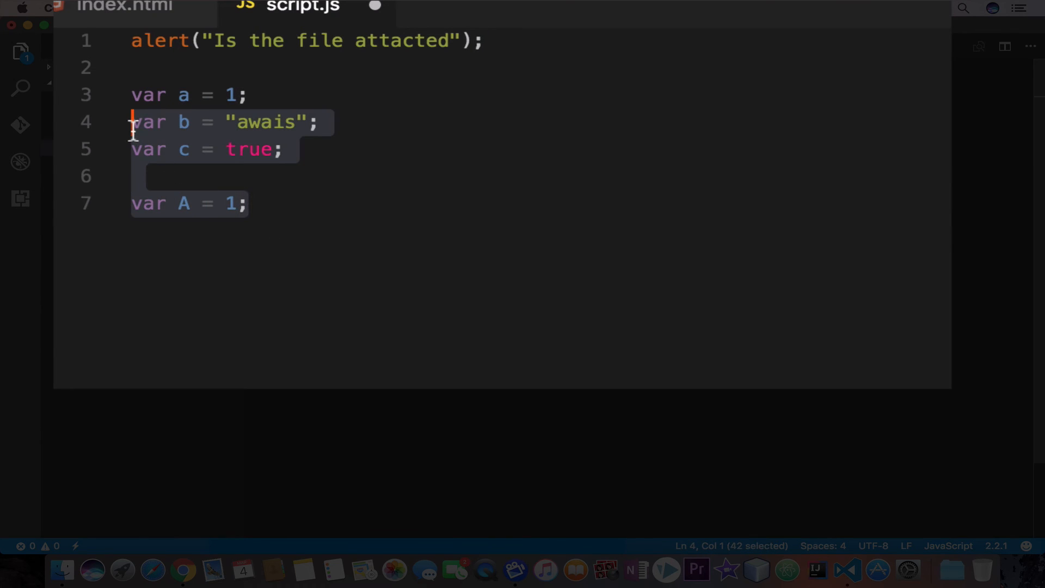
pyautogui.press('Delete')
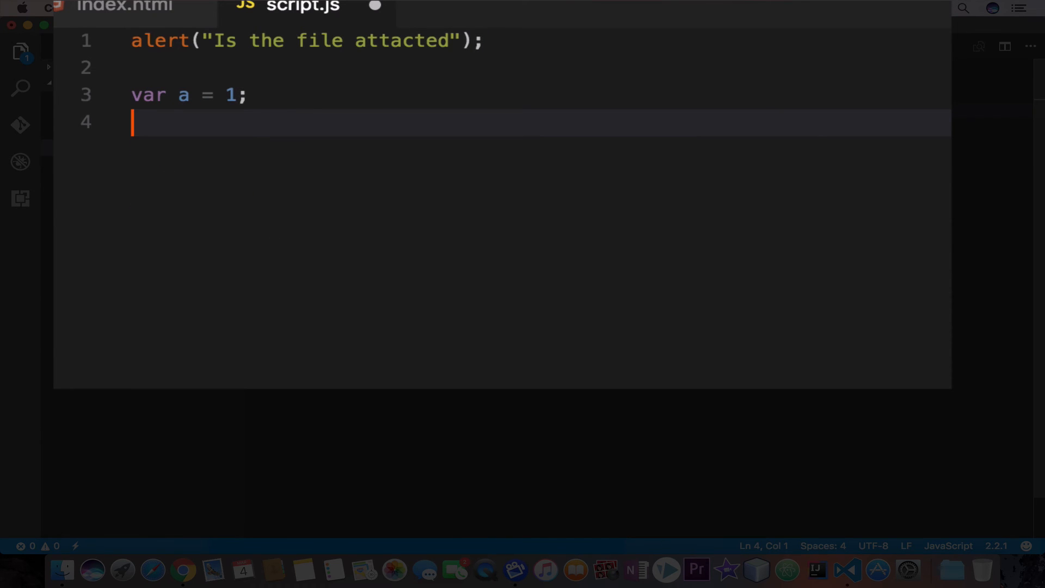
pyautogui.write('var')
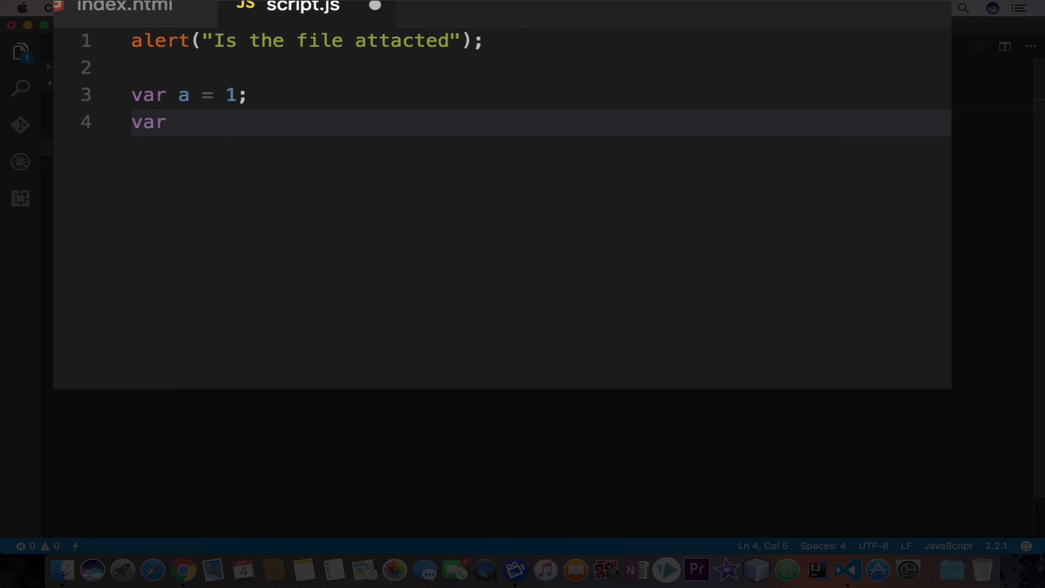
pyautogui.write('b =')
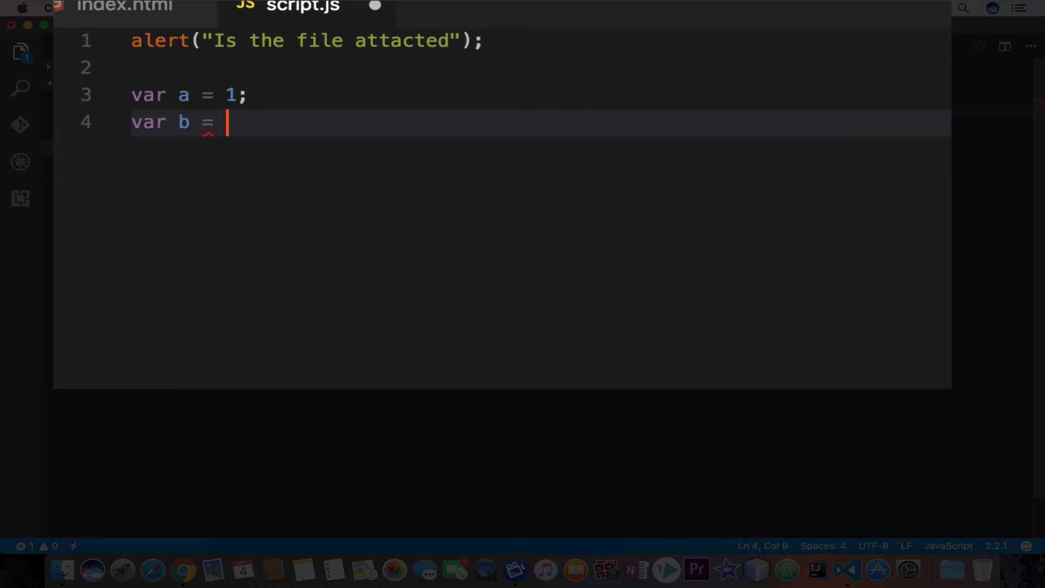
pyautogui.write('2;')
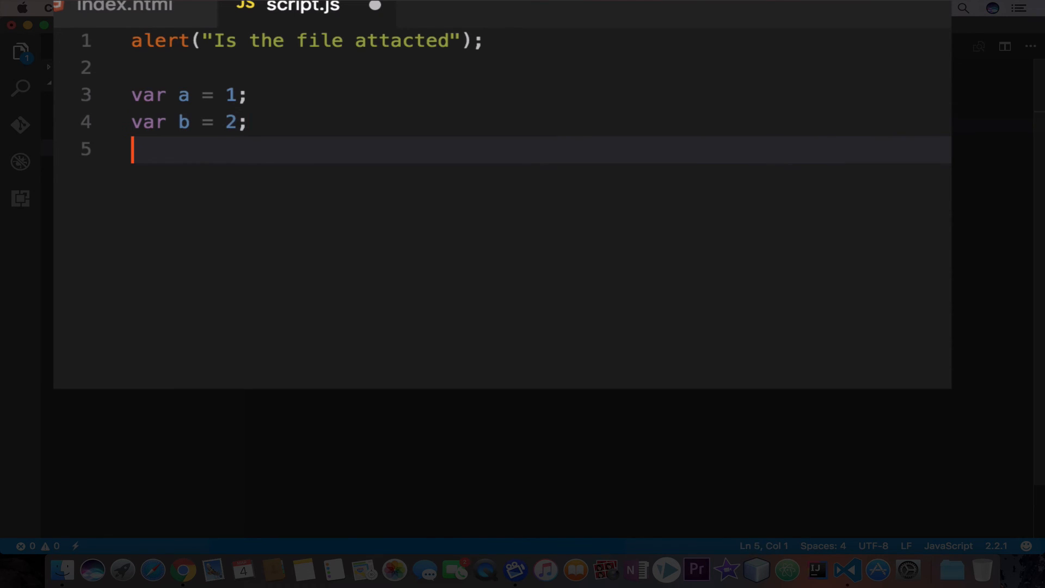
# Add var result = a + b; and place the cursor after it.
pyautogui.write('var')
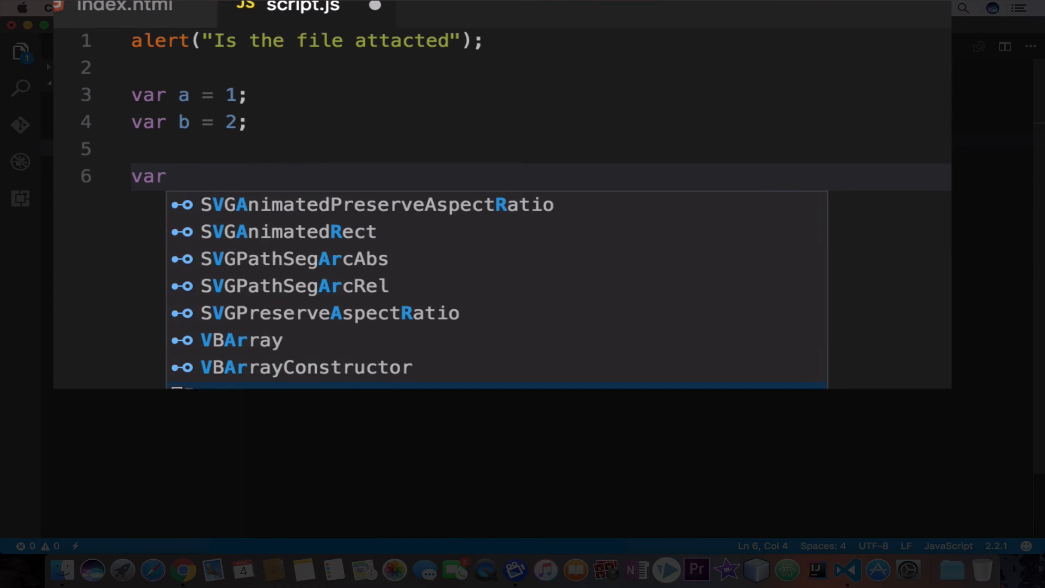
pyautogui.write('result =')
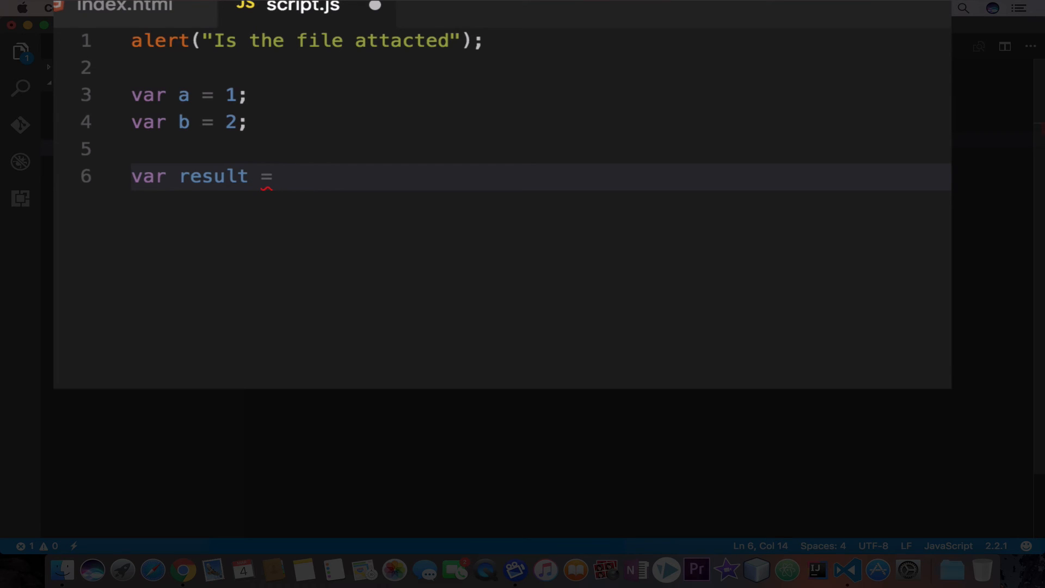
pyautogui.write('a +')
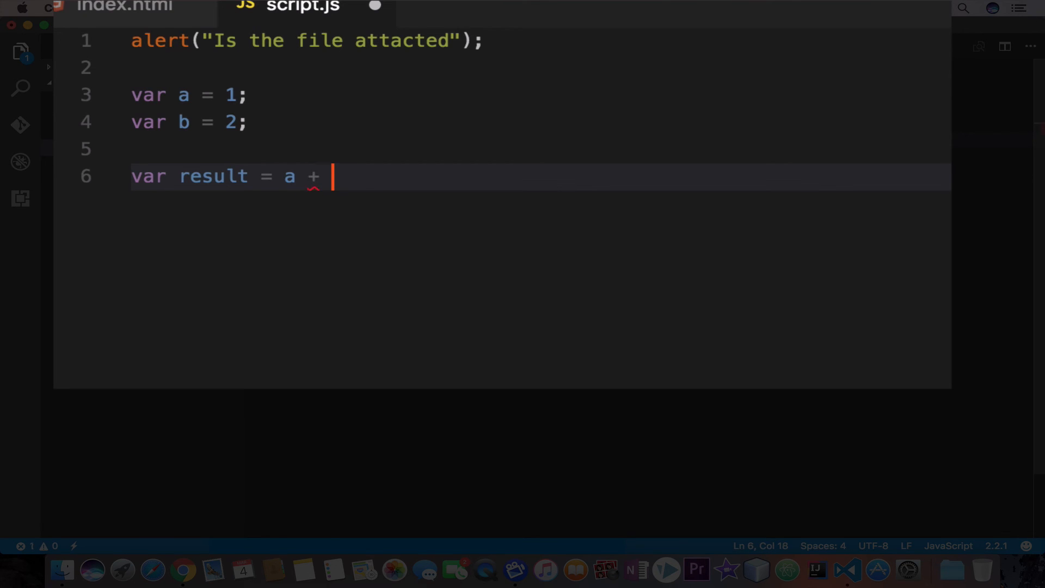
pyautogui.write('b;')
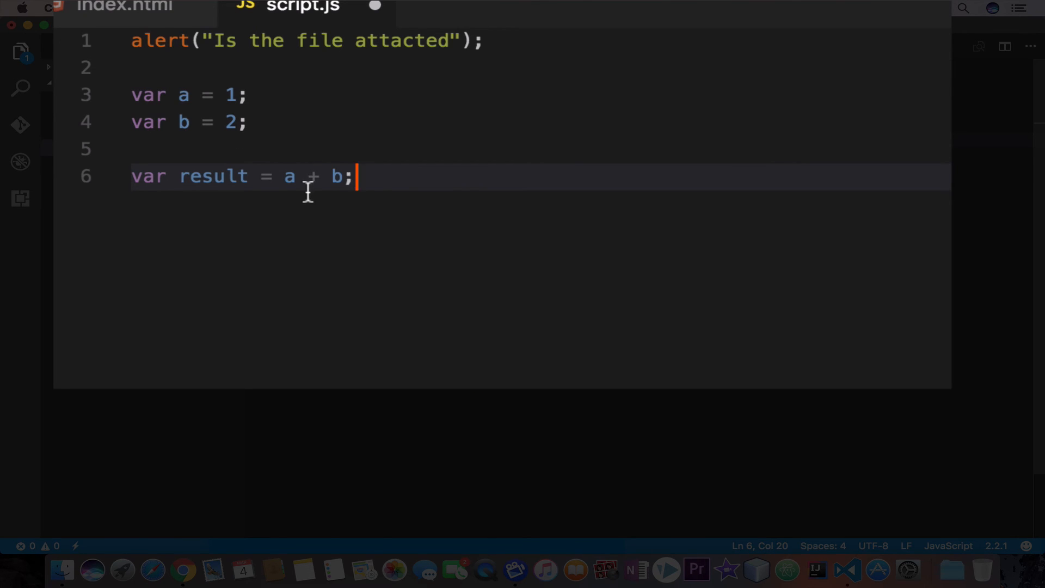
pyautogui.click(225, 96)
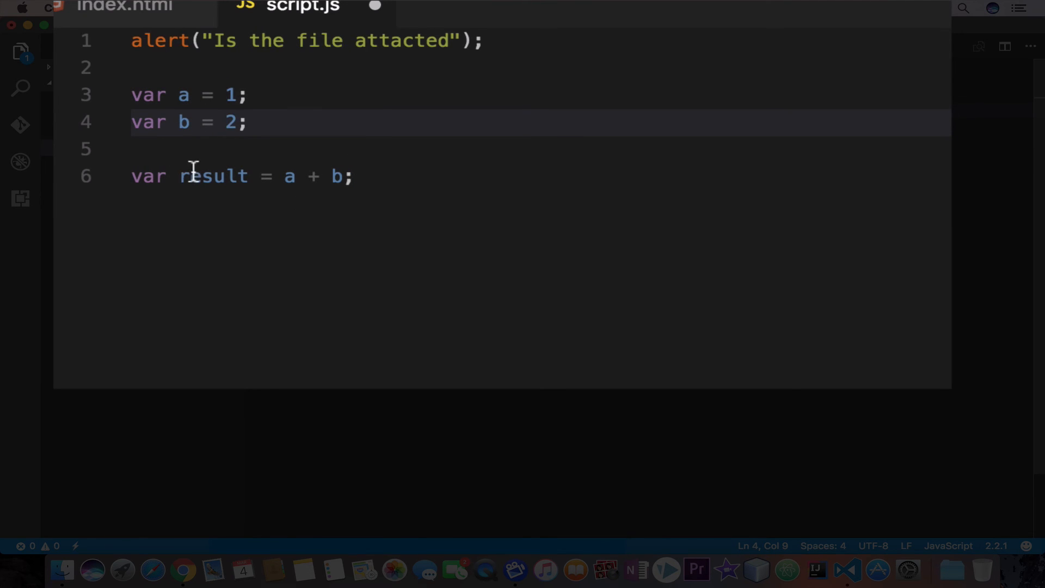
pyautogui.click(285, 176)
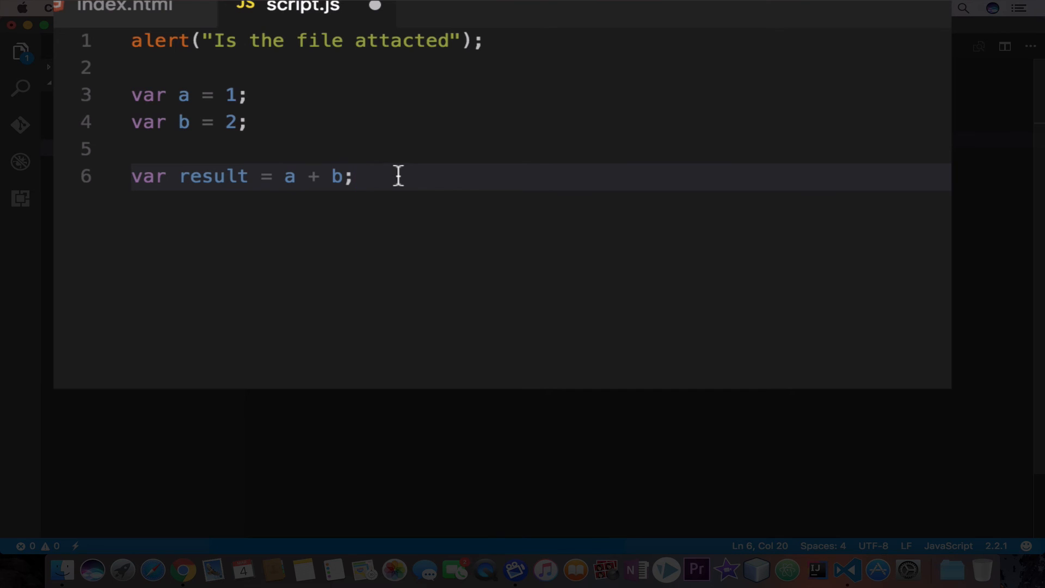
# Add alert(result); on a new line below the sum, using the alert suggestion.
pyautogui.press('Enter')
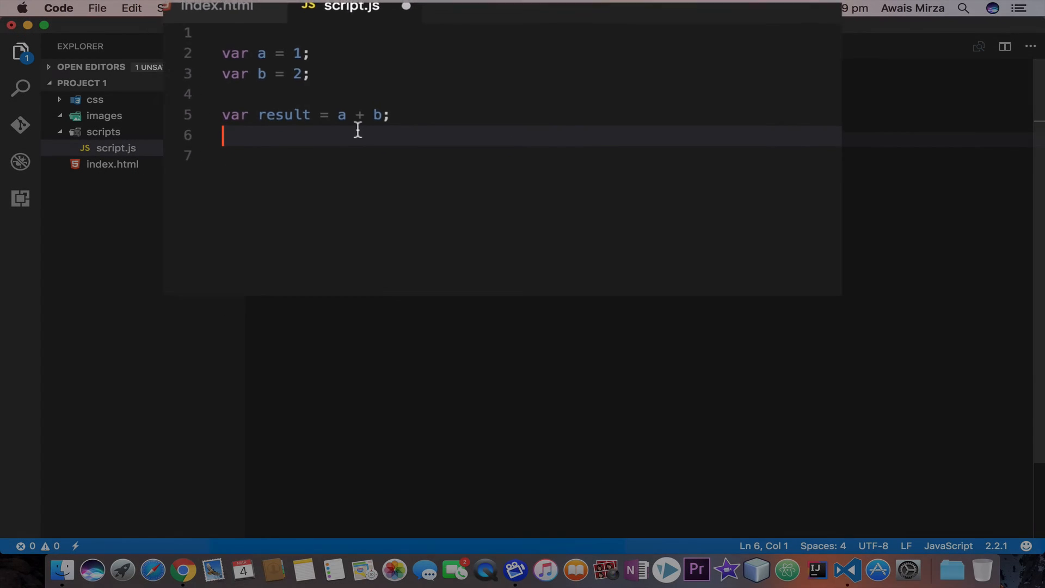
pyautogui.write('al')
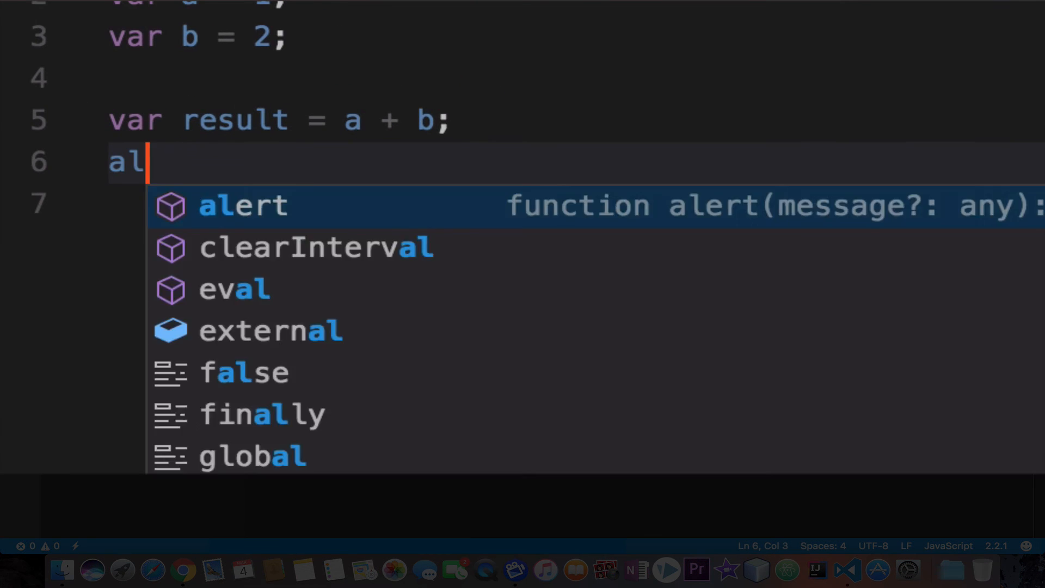
pyautogui.click(242, 206)
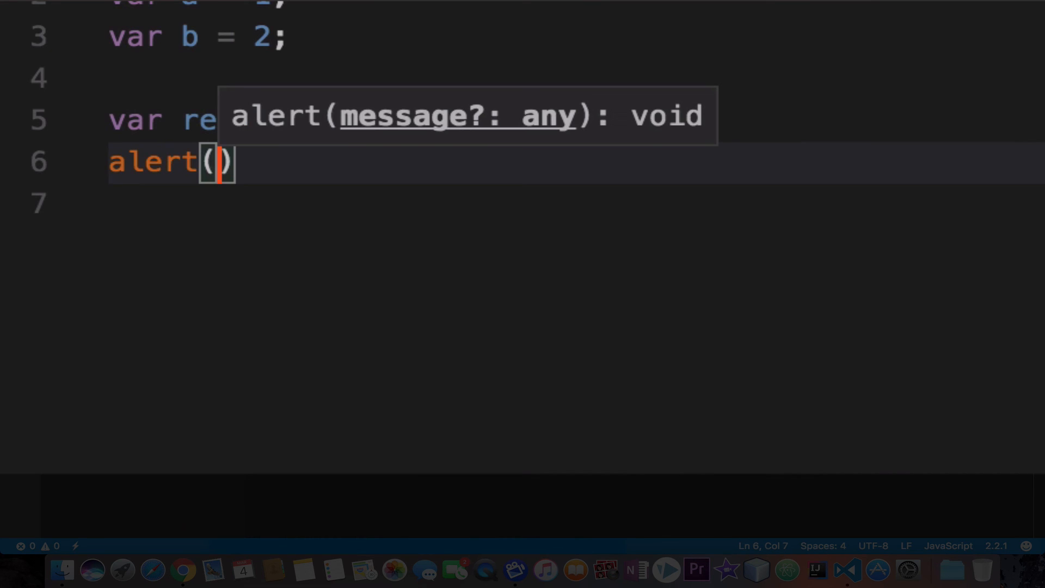
pyautogui.write('re')
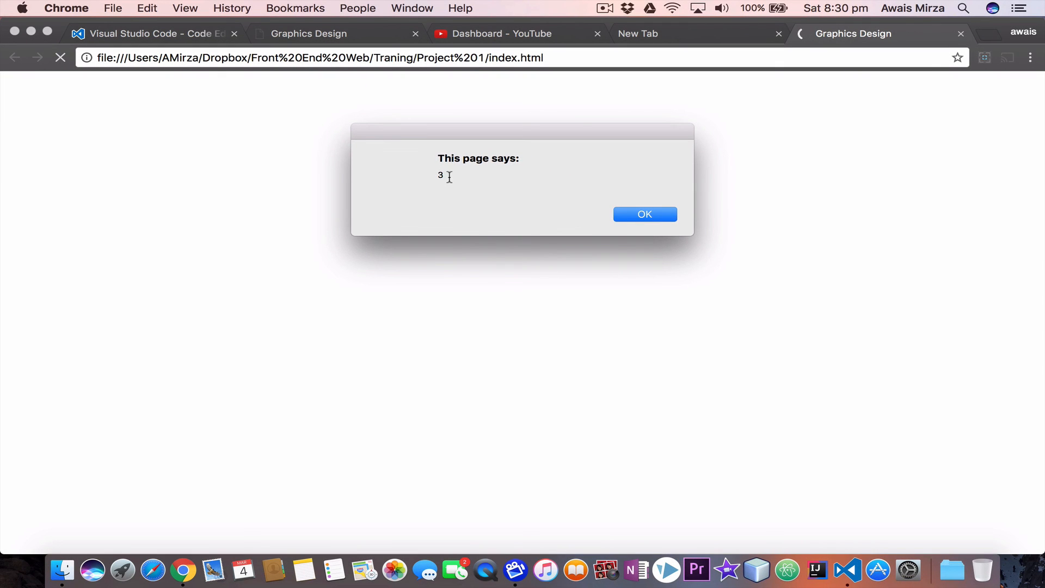
# Dismiss the Chrome alert showing 3 after reloading index.html.
pyautogui.click(645, 214)
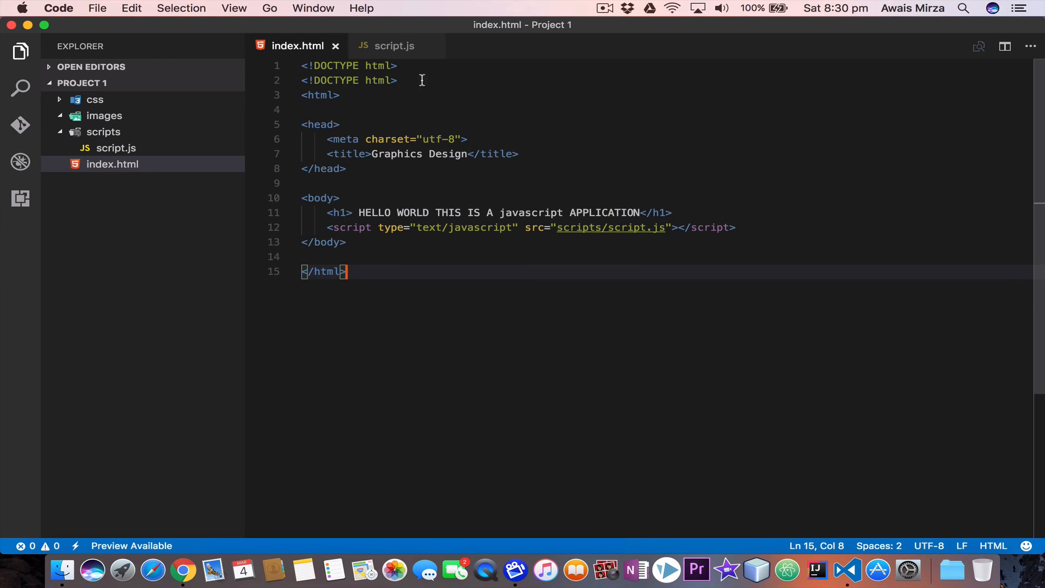
# Switch back to the script.js tab showing alert(result);.
pyautogui.click(396, 46)
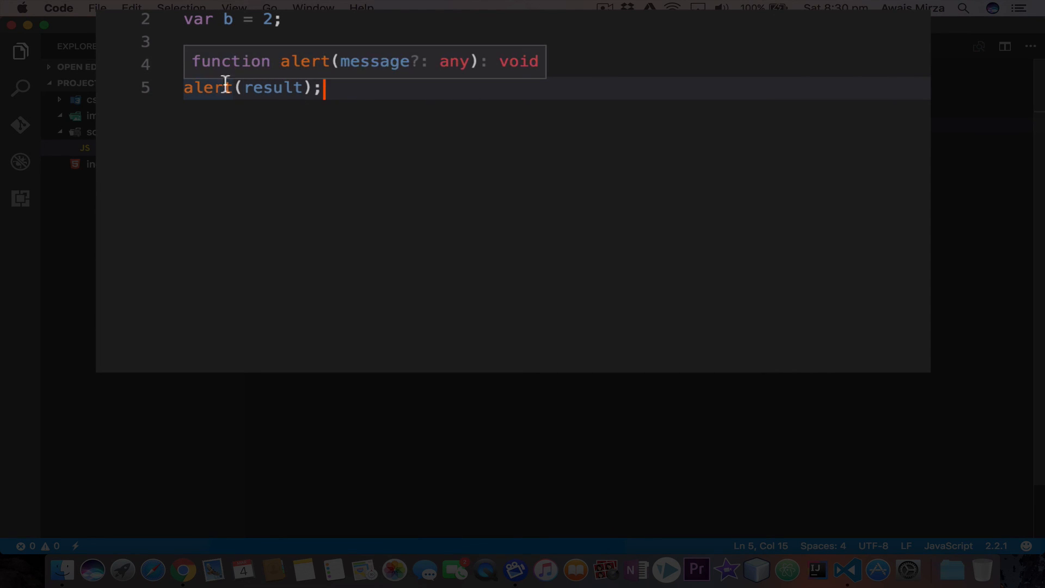
pyautogui.moveTo(348, 124)
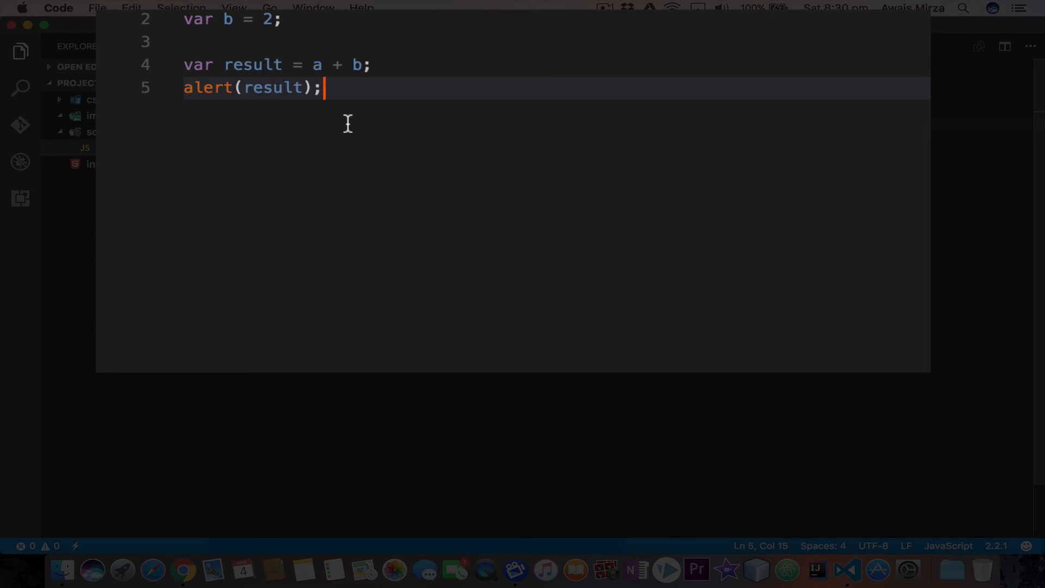
pyautogui.moveTo(355, 101)
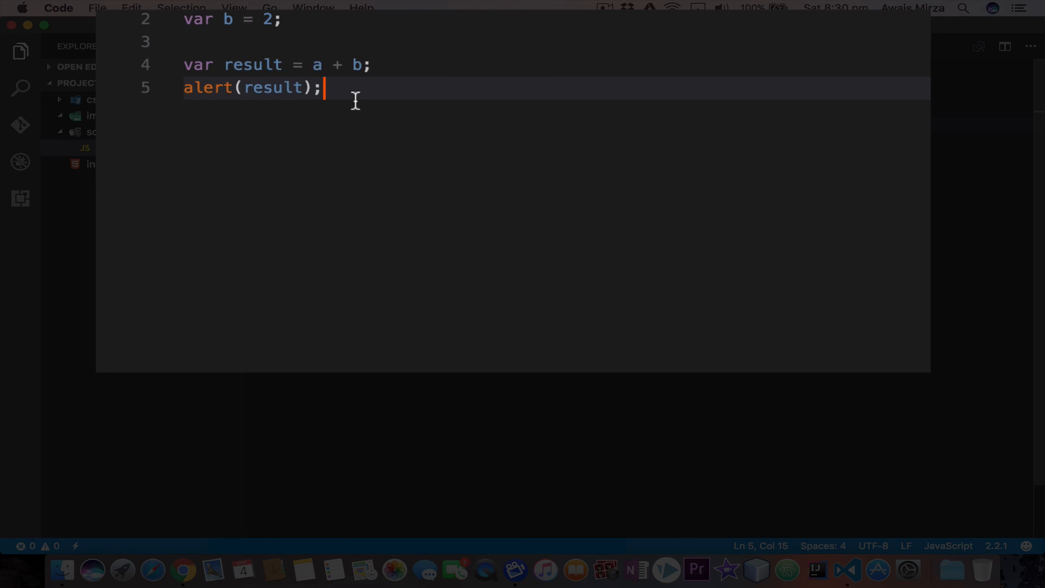